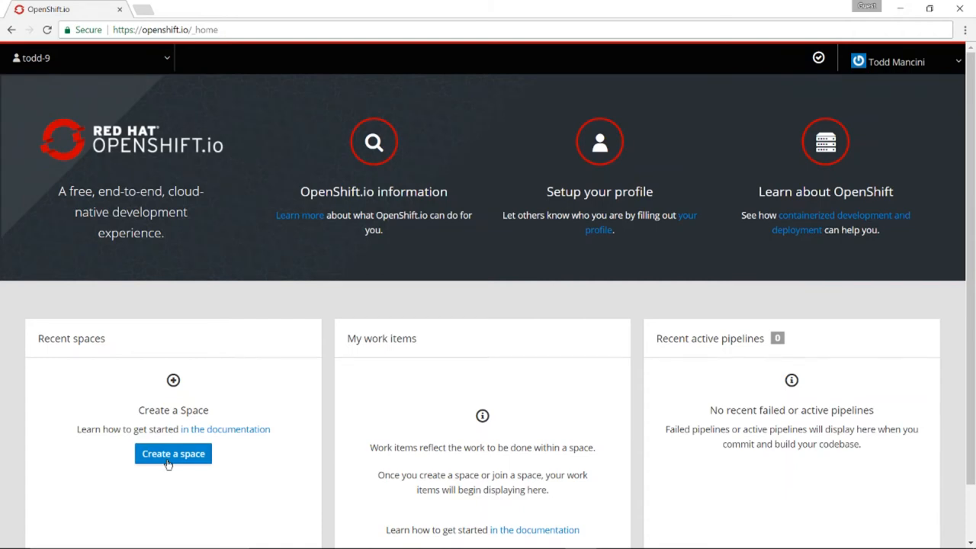
Fill in a new space named HelloOSIO with the Scenario Driven Planning template
{"action": "left_click", "coordinate": [173, 453]}
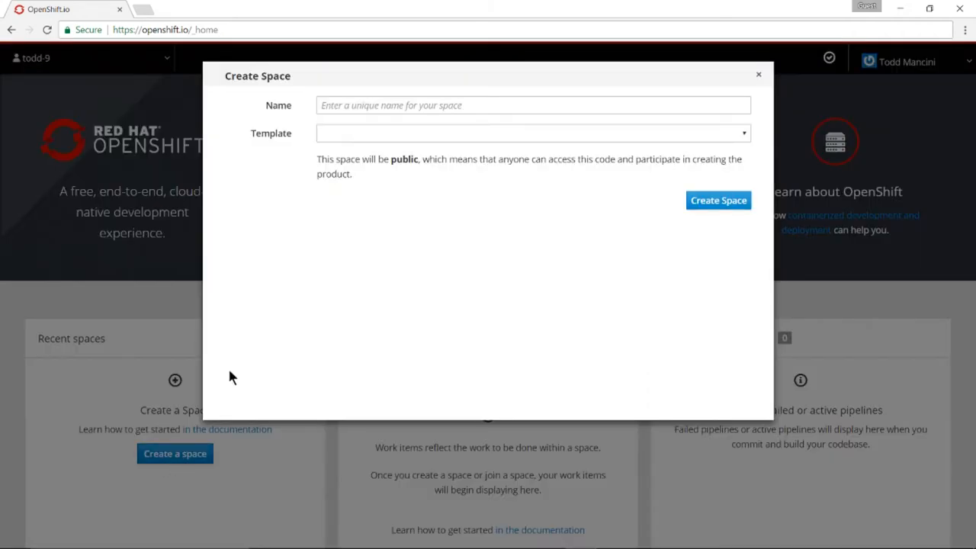
{"action": "left_click", "coordinate": [532, 105]}
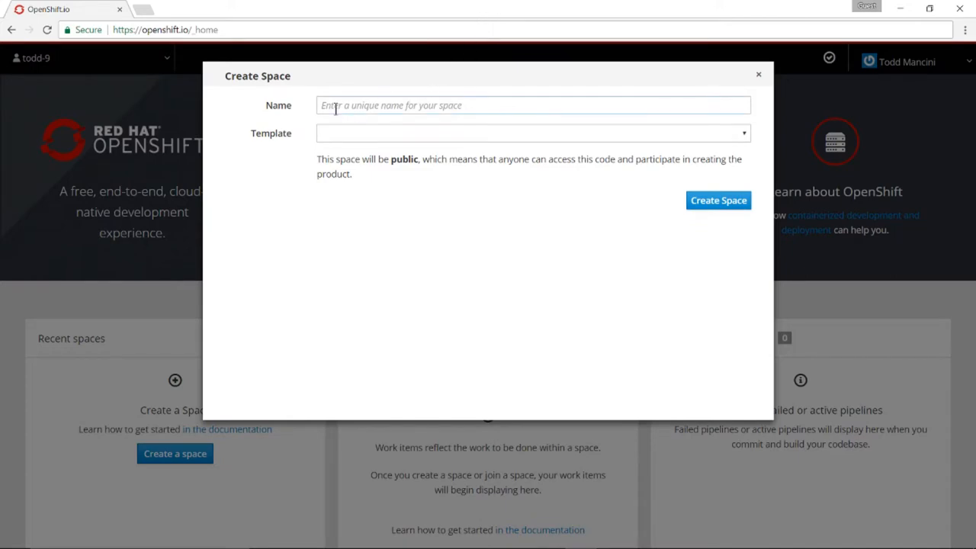
{"action": "type", "text": "HelloOSIO"}
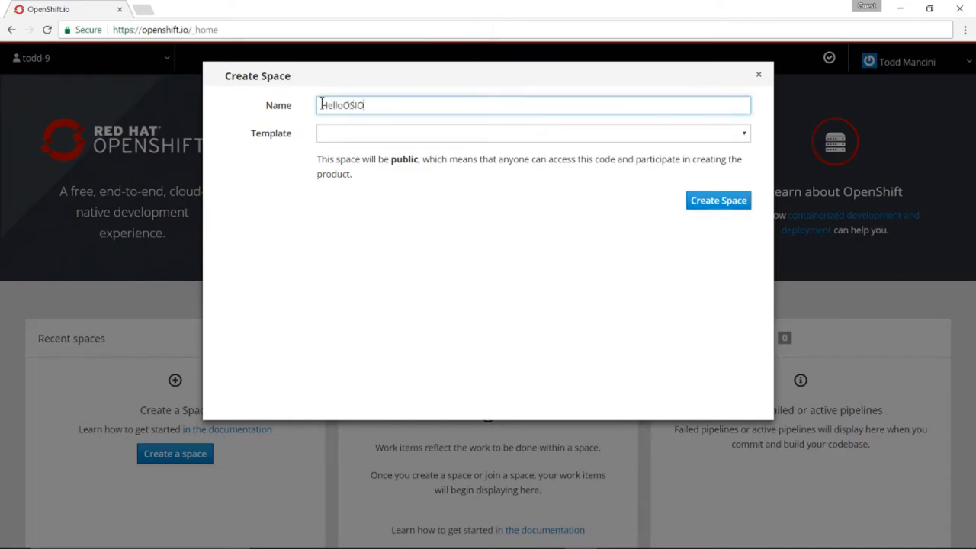
{"action": "left_click", "coordinate": [531, 132]}
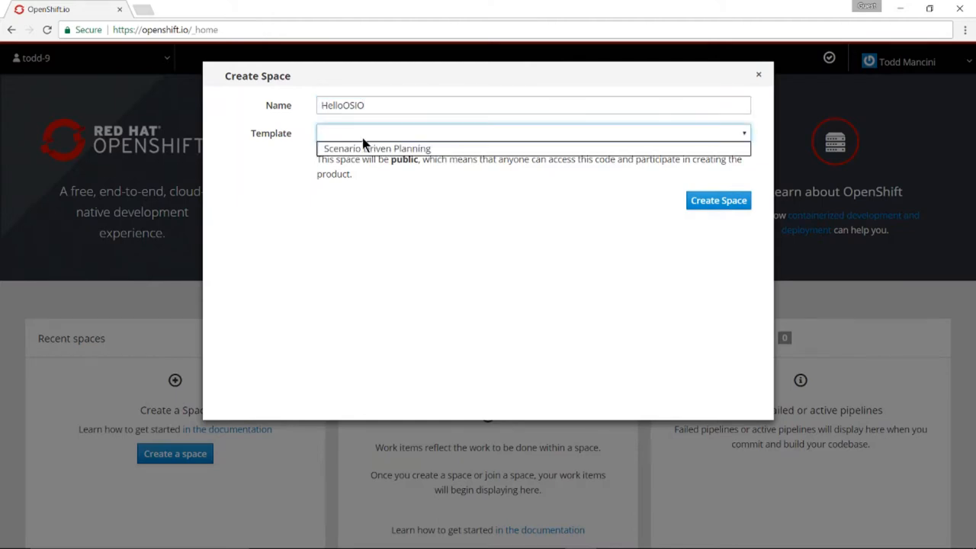
{"action": "left_click", "coordinate": [377, 148]}
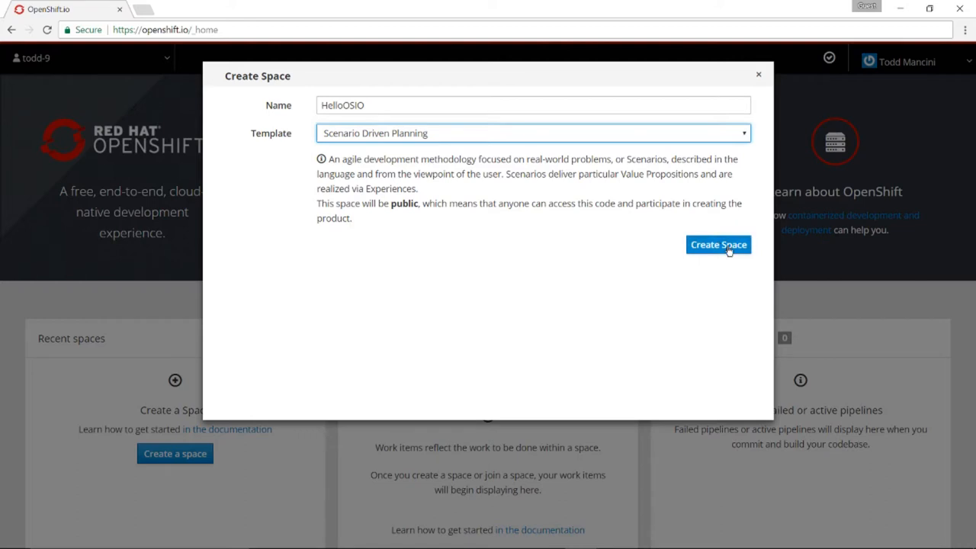
Create the HelloOSIO space and launch a Vert.x - Basic Quickstart project named helloosio
{"action": "left_click", "coordinate": [718, 245]}
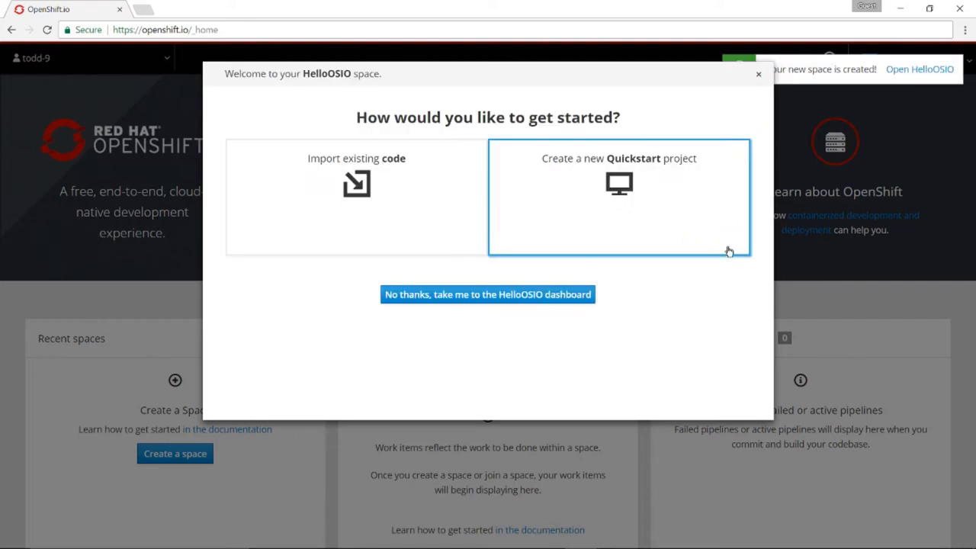
{"action": "mouse_move", "coordinate": [690, 305]}
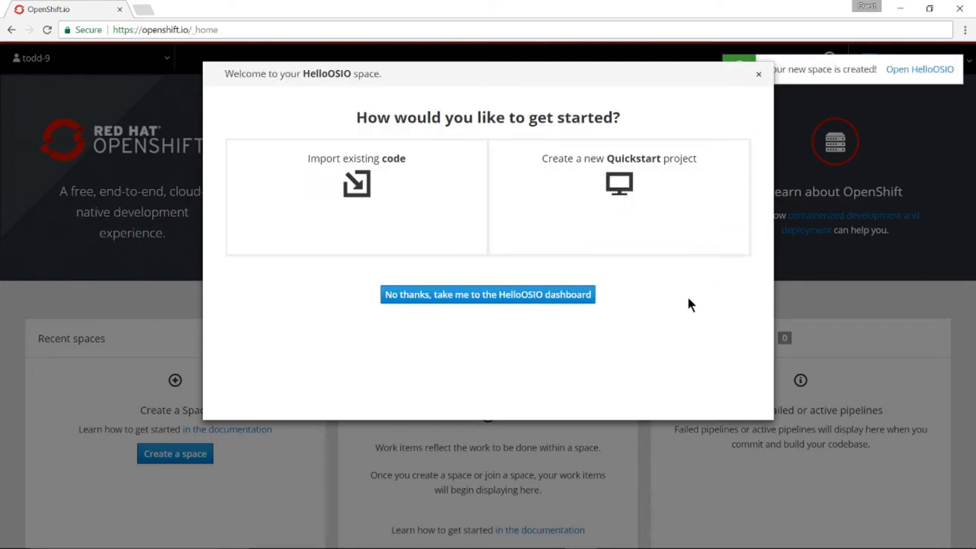
{"action": "mouse_move", "coordinate": [656, 200]}
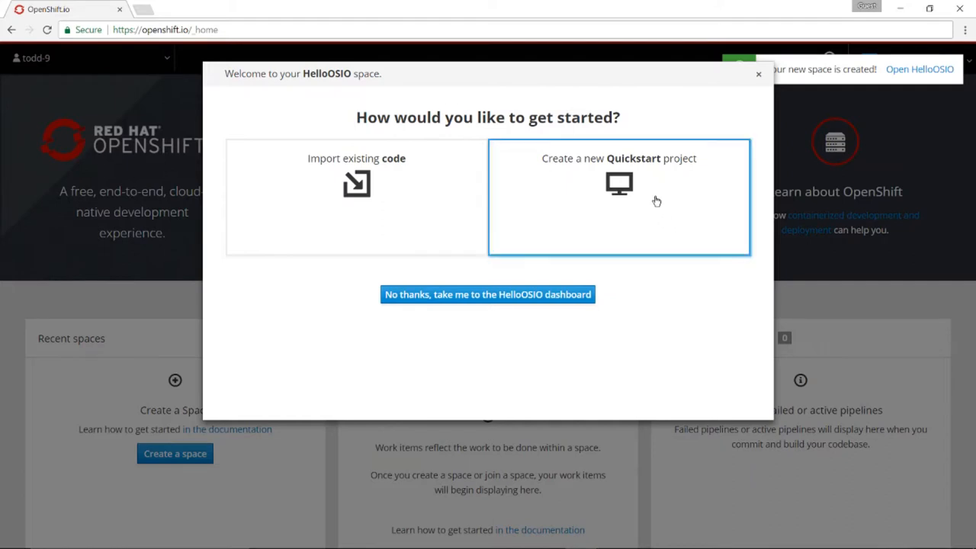
{"action": "mouse_move", "coordinate": [623, 192]}
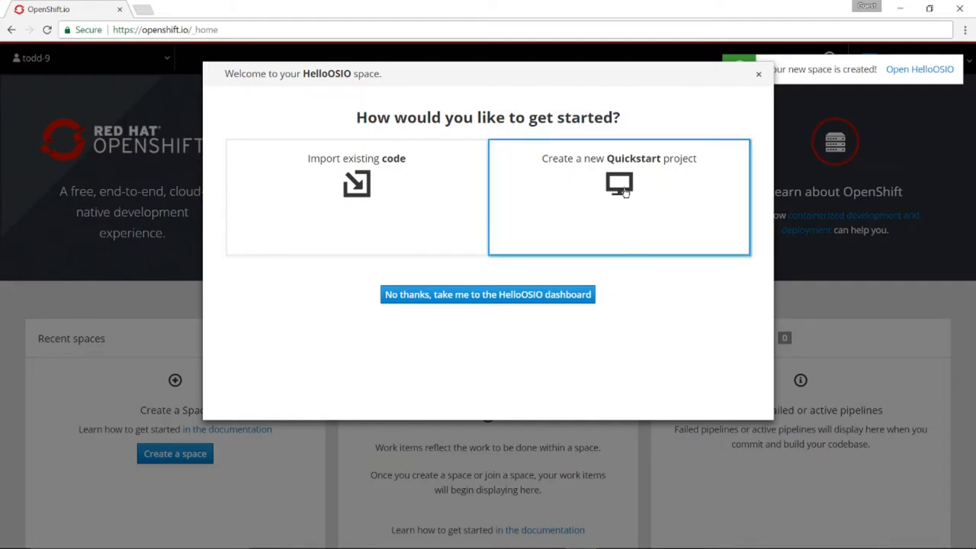
{"action": "left_click", "coordinate": [618, 197]}
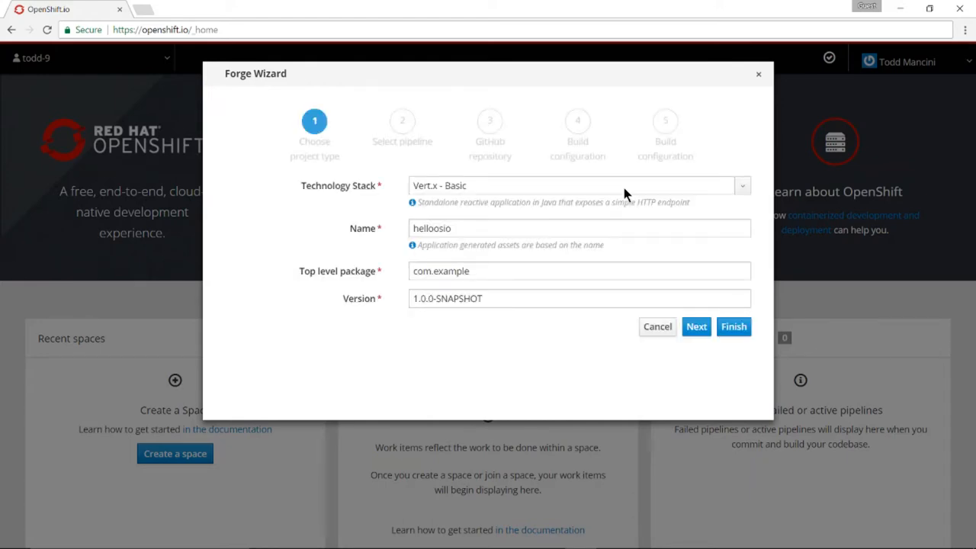
{"action": "mouse_move", "coordinate": [526, 194]}
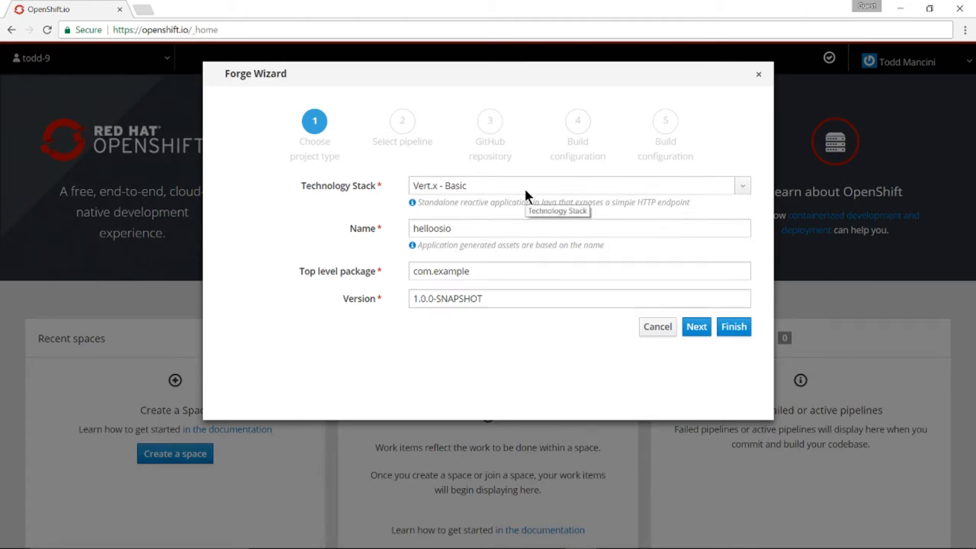
{"action": "mouse_move", "coordinate": [760, 346]}
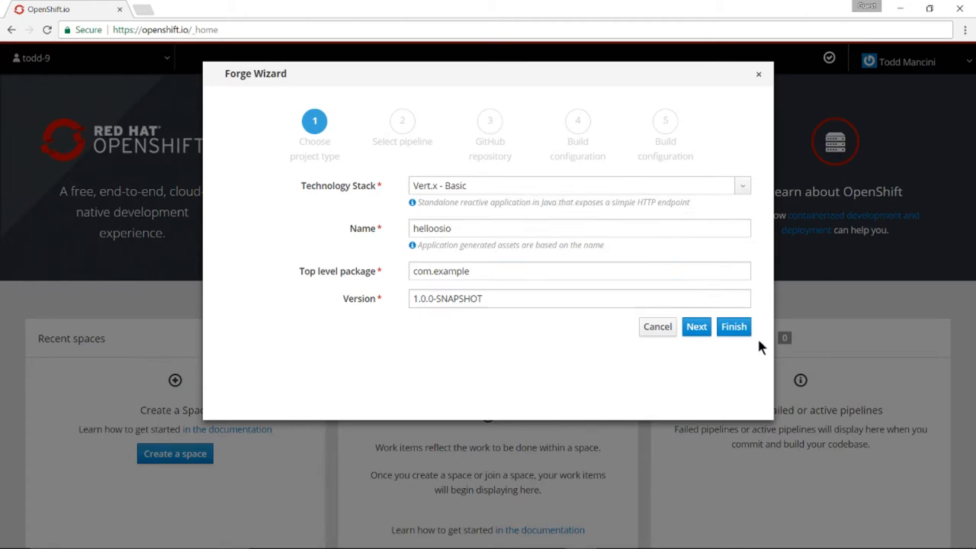
Finish the Forge Wizard to generate helloosio and enter the HelloOSIO space dashboard
{"action": "left_click", "coordinate": [732, 327]}
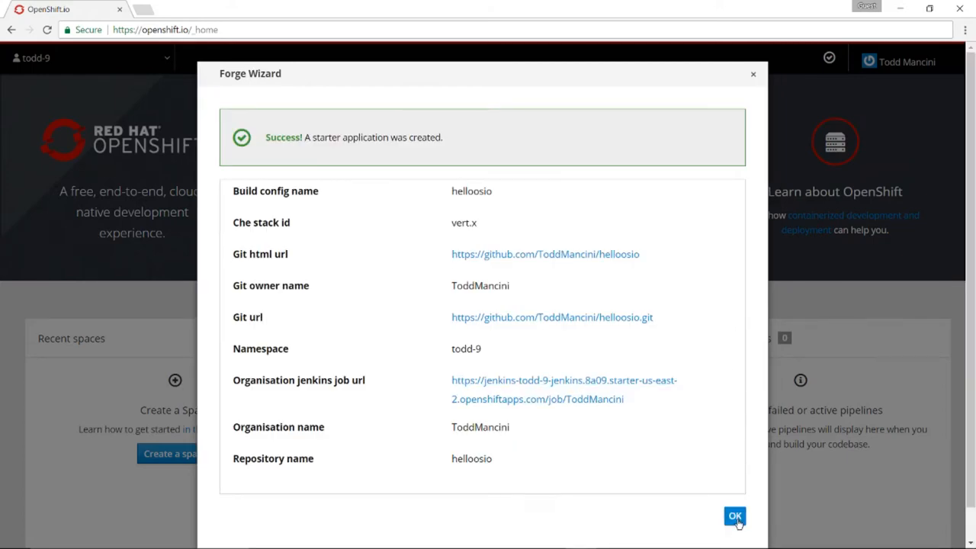
{"action": "left_click", "coordinate": [735, 516]}
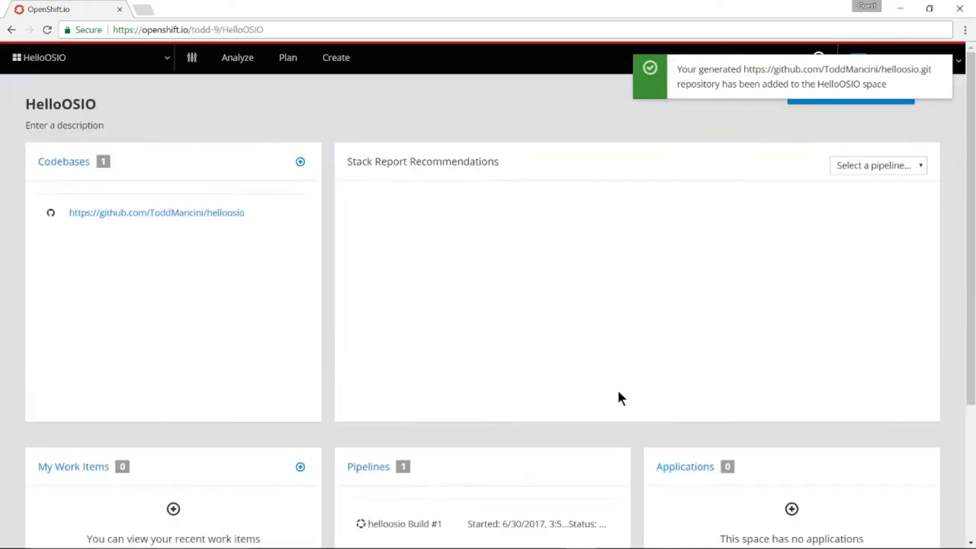
{"action": "mouse_move", "coordinate": [335, 57]}
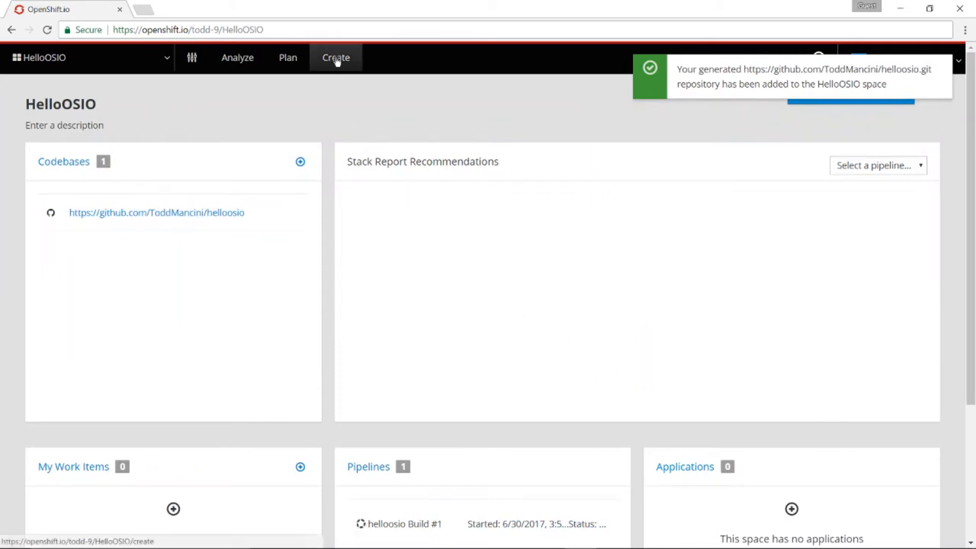
Open the HelloOSIO Codebases list showing the ToddMancini/helloosio repository
{"action": "left_click", "coordinate": [336, 57]}
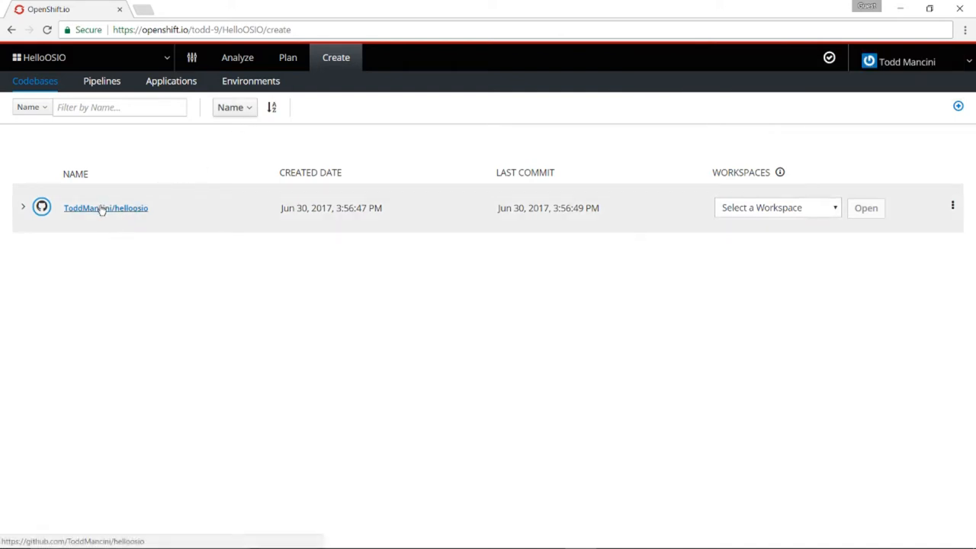
{"action": "left_click", "coordinate": [105, 207]}
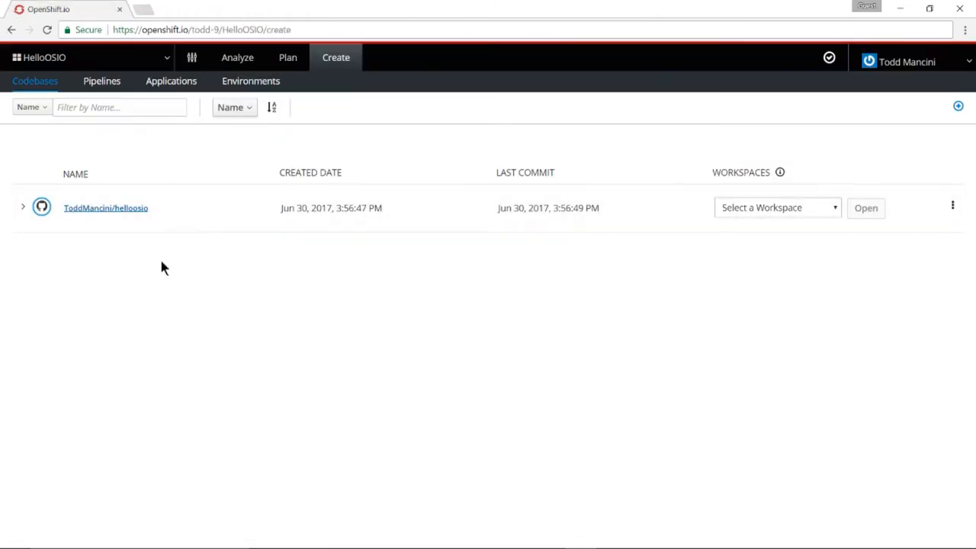
Open the Pipelines page showing helloosio Build #1 rolled out to Stage, awaiting approval
{"action": "left_click", "coordinate": [101, 81]}
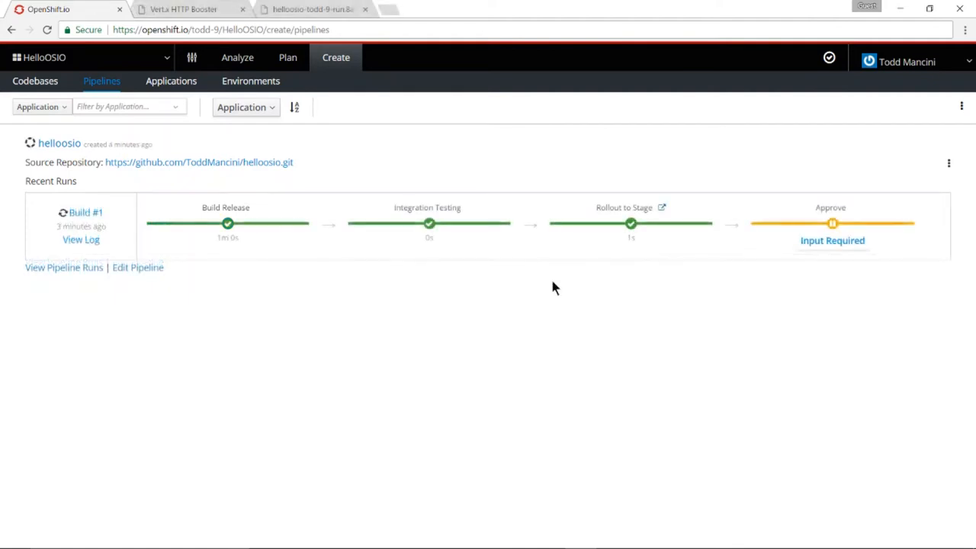
{"action": "mouse_move", "coordinate": [631, 224]}
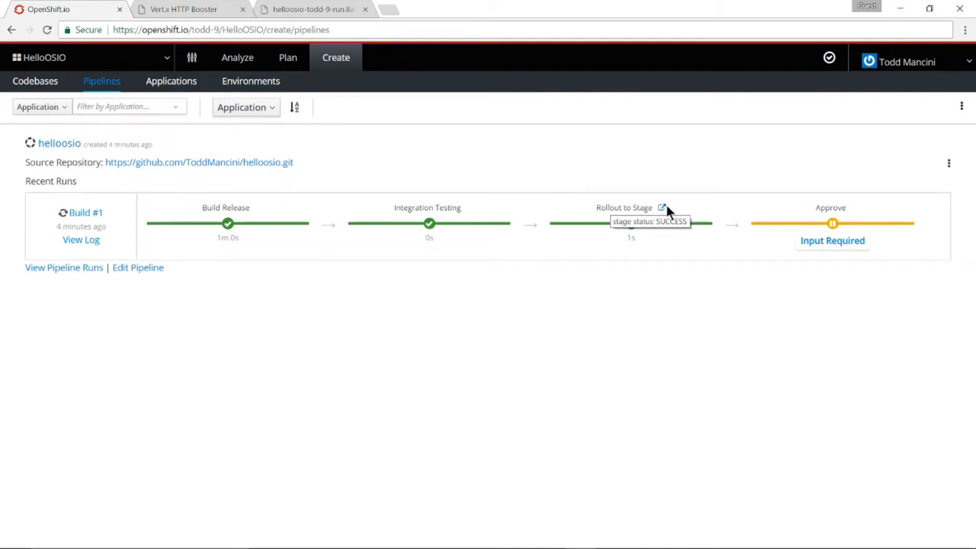
{"action": "mouse_move", "coordinate": [662, 208]}
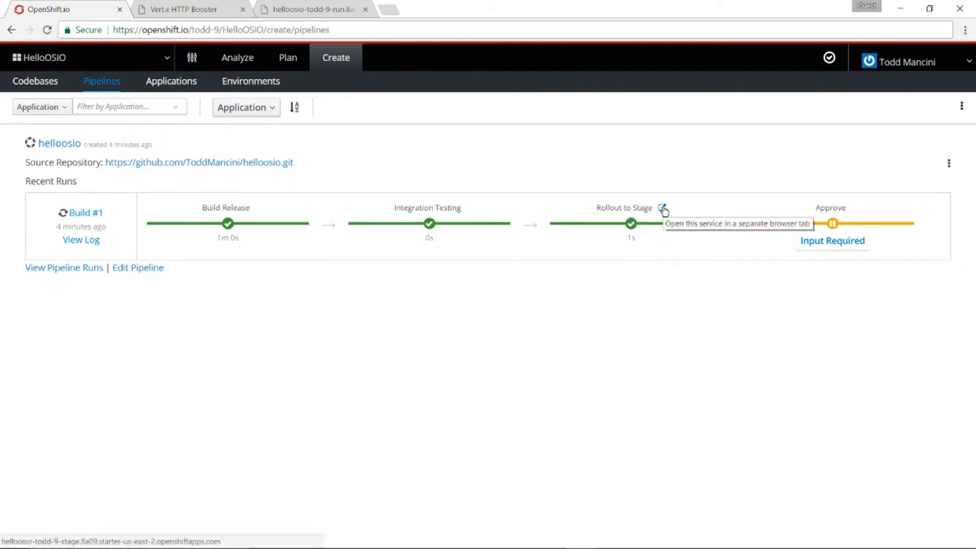
Open the staged Vert.x greeting page, then check the run app tab, which is unavailable
{"action": "left_click", "coordinate": [662, 208]}
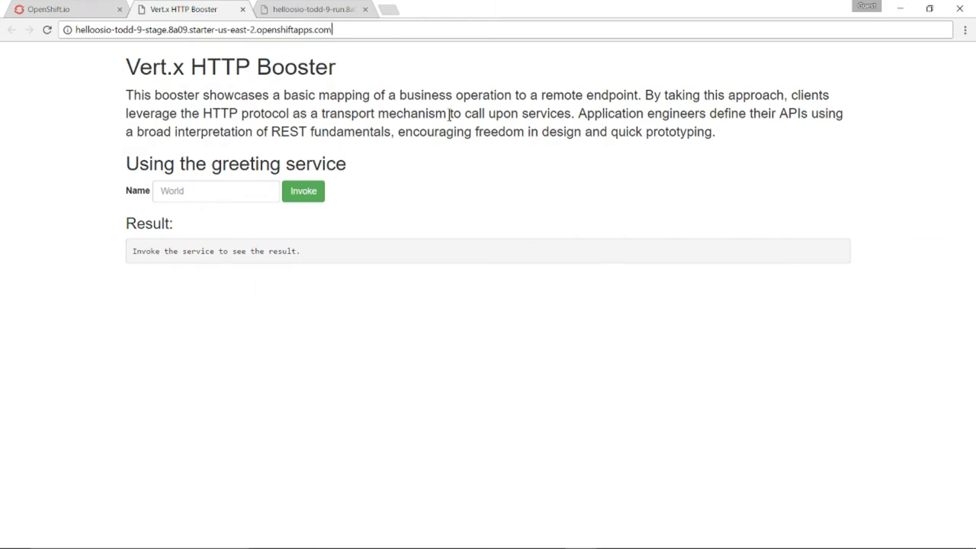
{"action": "left_click", "coordinate": [313, 9]}
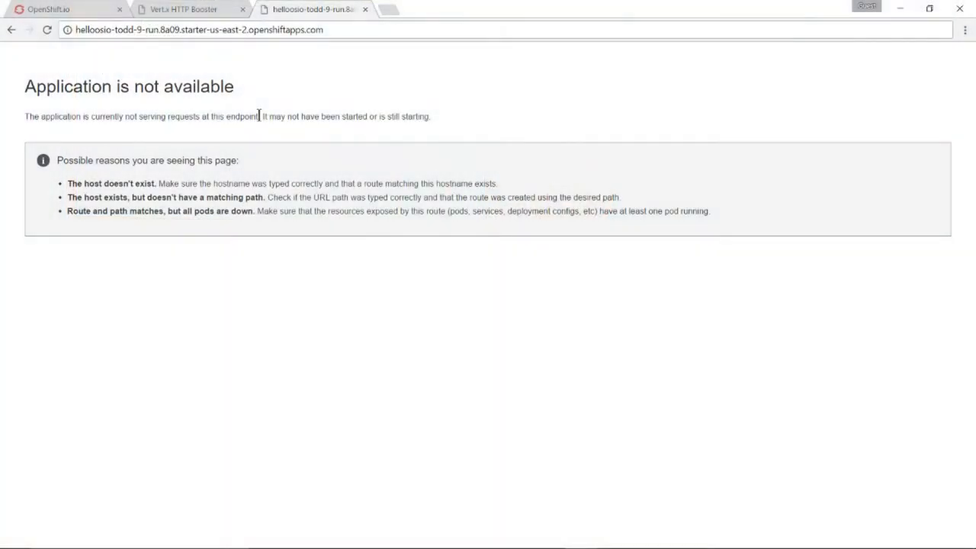
View helloosio 1.0.1 in Stage with one available pod on the Applications tab
{"action": "left_click", "coordinate": [57, 9]}
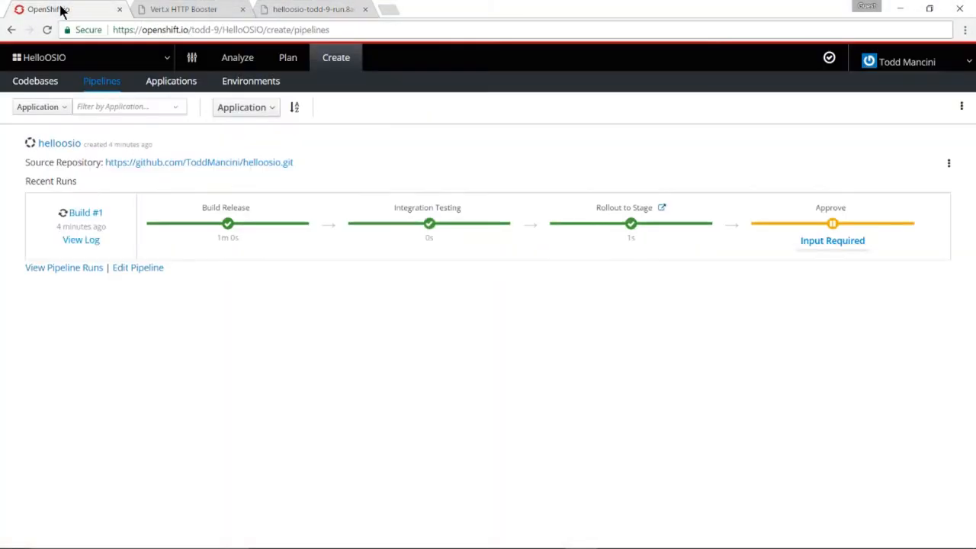
{"action": "mouse_move", "coordinate": [267, 201]}
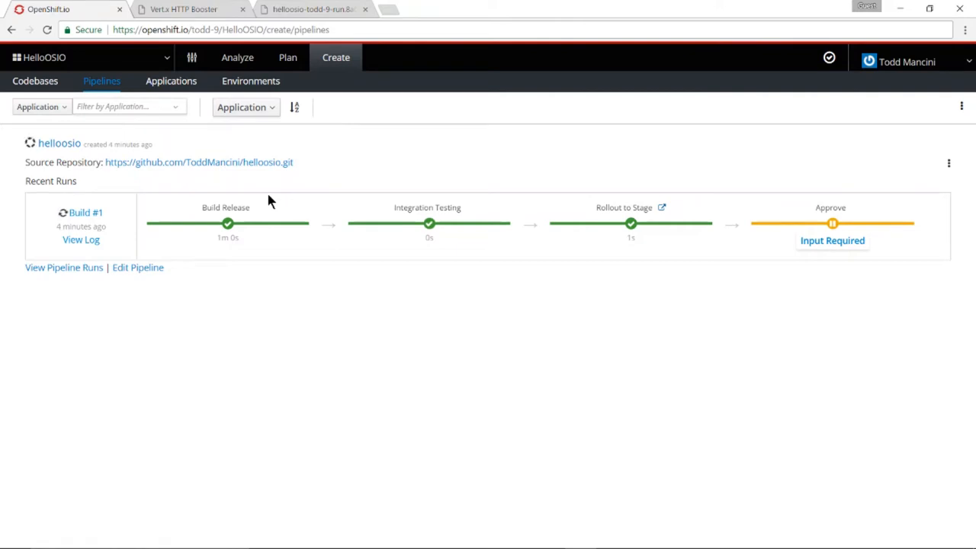
{"action": "mouse_move", "coordinate": [150, 65]}
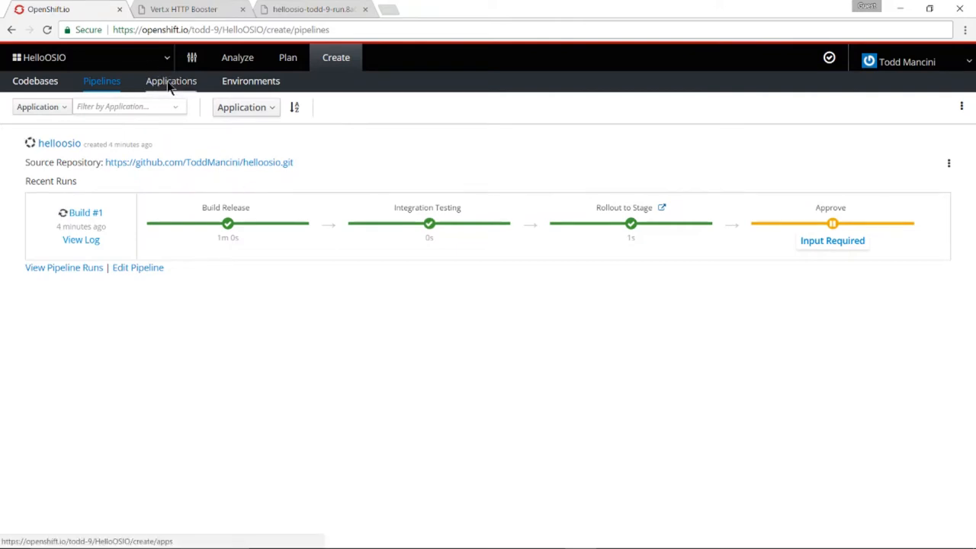
{"action": "left_click", "coordinate": [171, 81]}
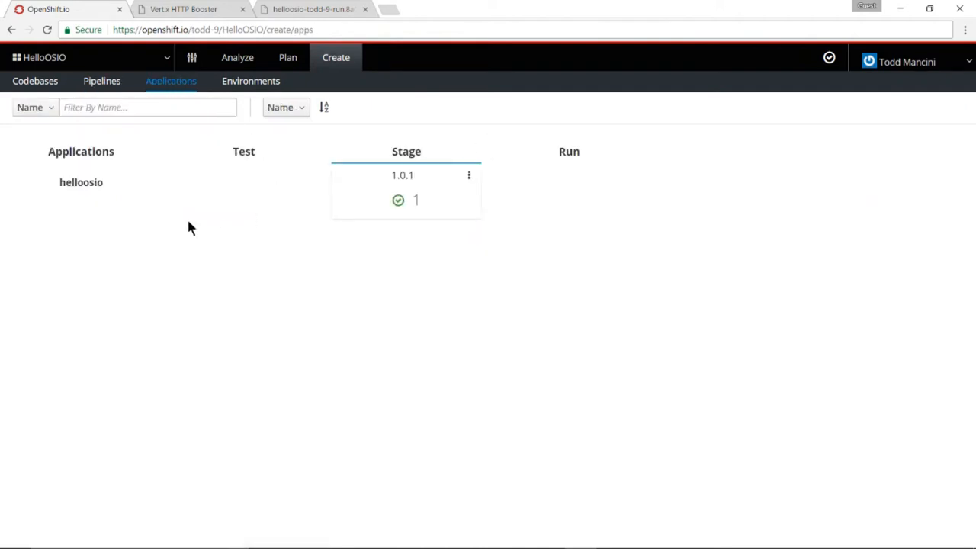
{"action": "mouse_move", "coordinate": [80, 182]}
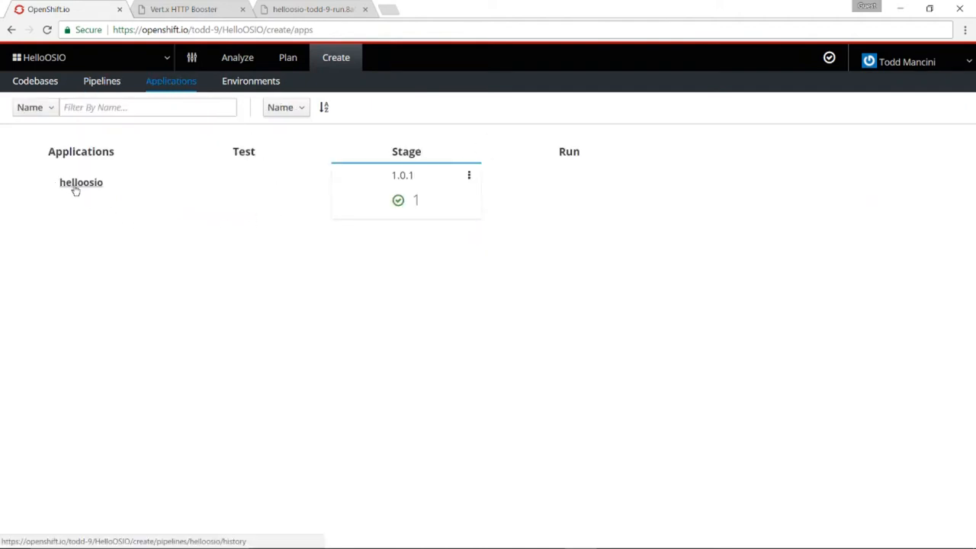
{"action": "mouse_move", "coordinate": [288, 209]}
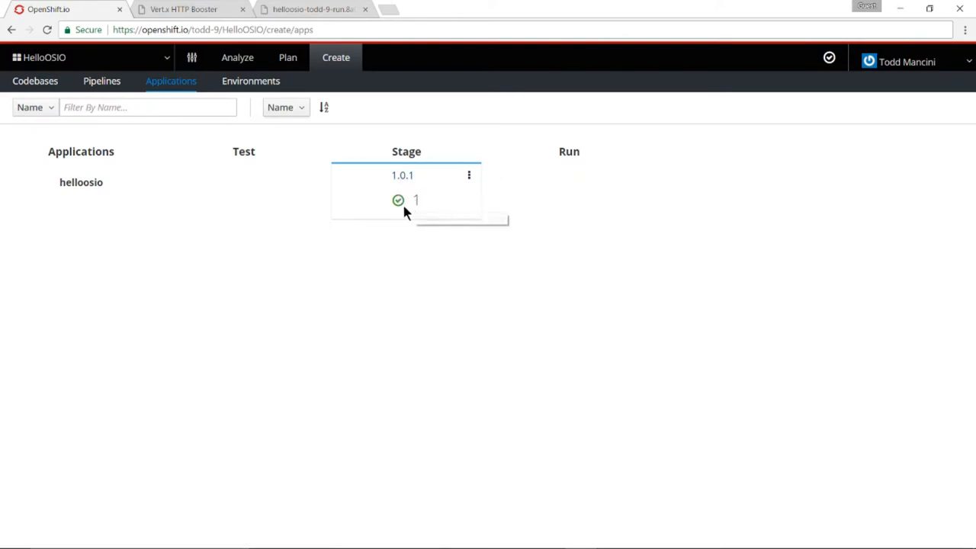
{"action": "mouse_move", "coordinate": [398, 200]}
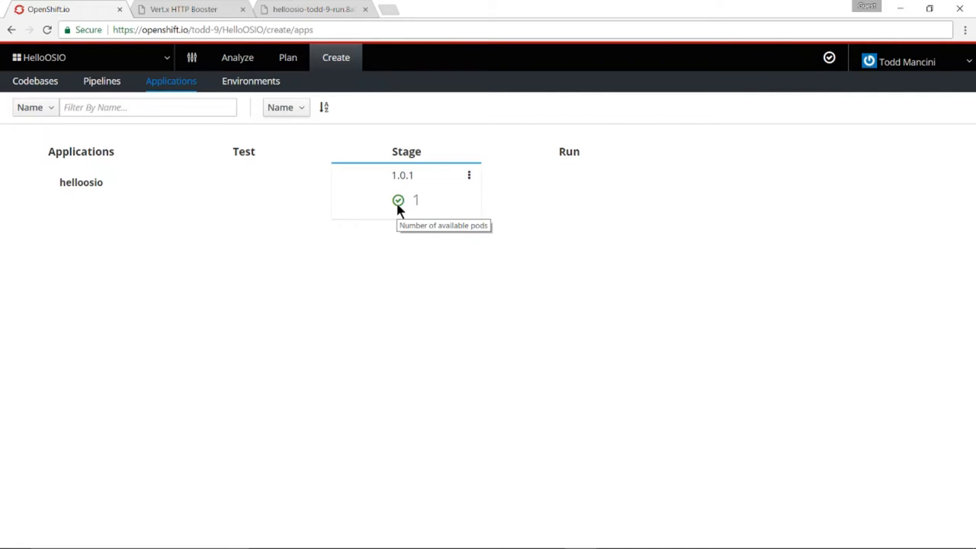
{"action": "mouse_move", "coordinate": [393, 213]}
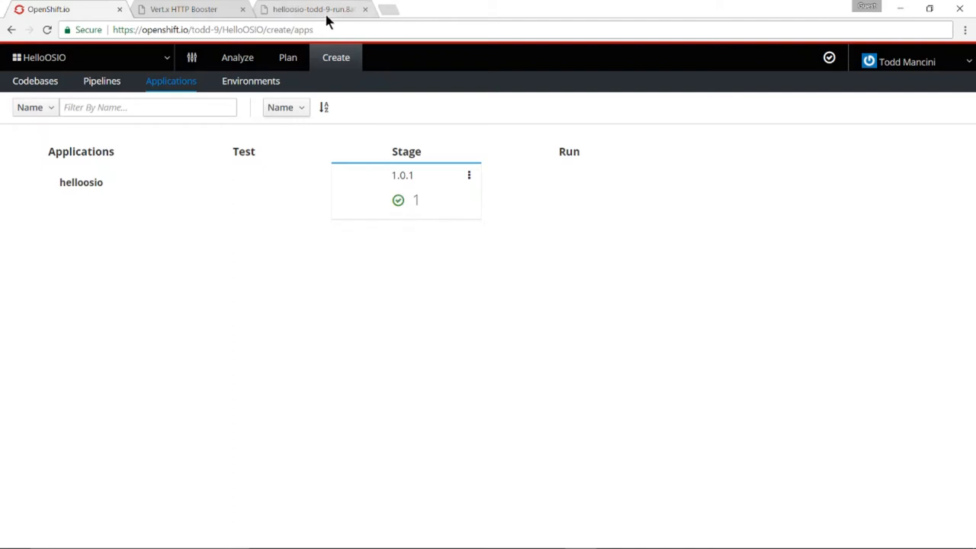
{"action": "left_click", "coordinate": [312, 8]}
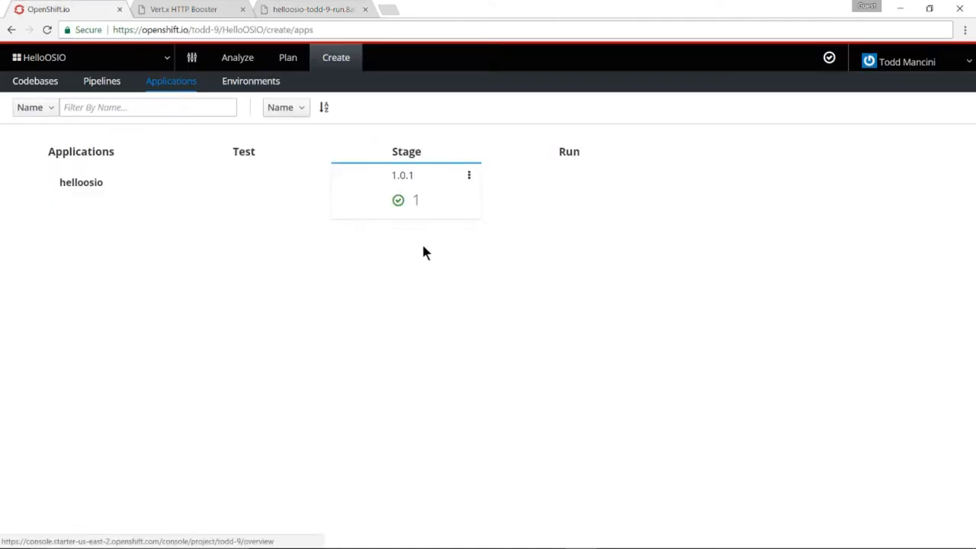
{"action": "mouse_move", "coordinate": [449, 288]}
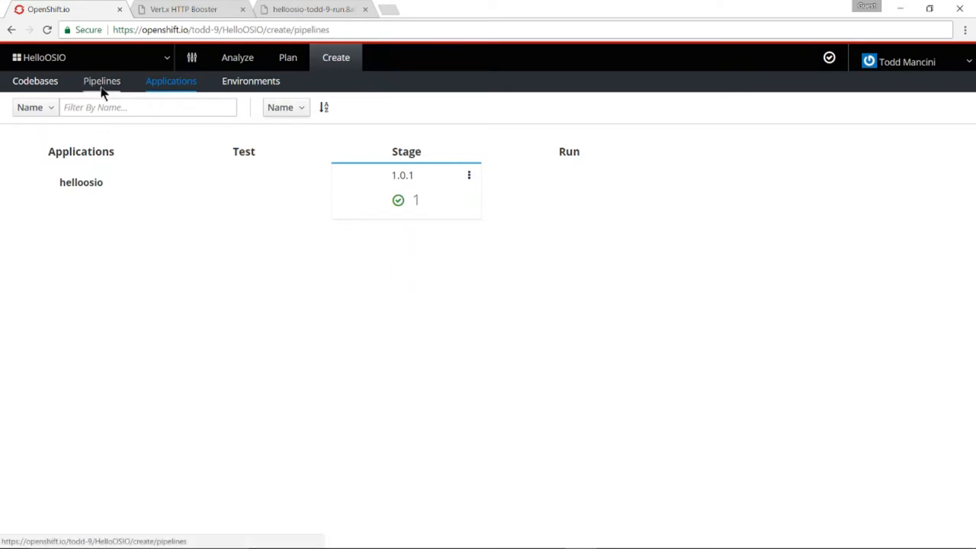
Open the staged helloosio app and invoke the greeting service, returning 'Hello, World!'
{"action": "left_click", "coordinate": [102, 80]}
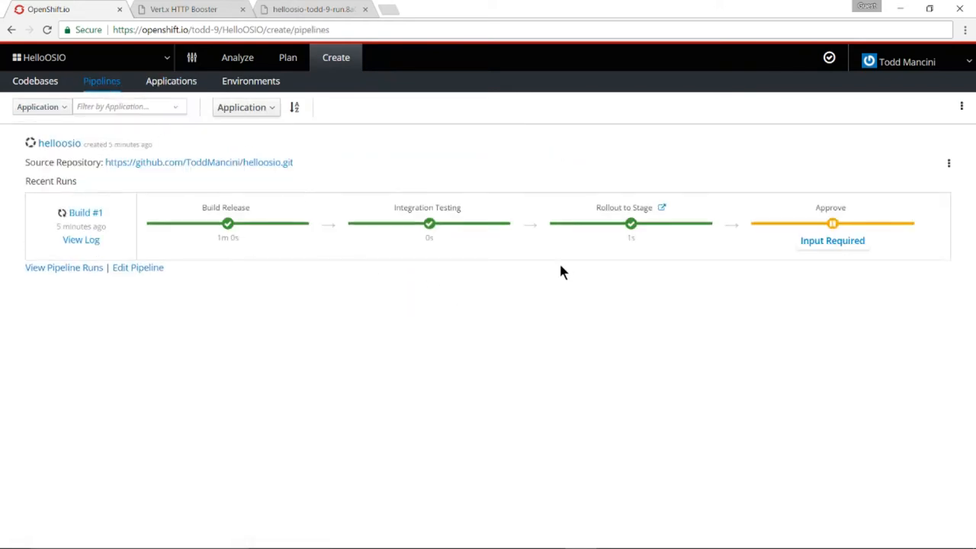
{"action": "mouse_move", "coordinate": [662, 208]}
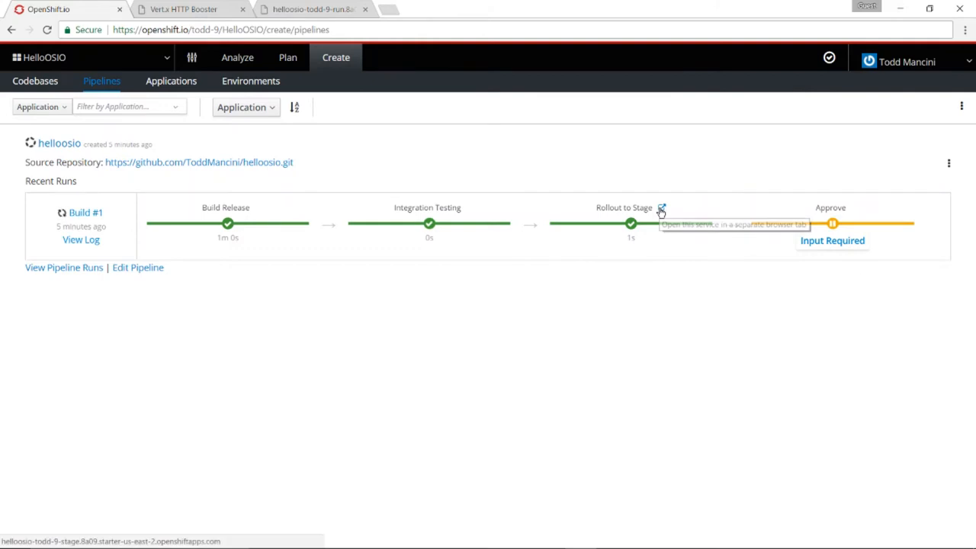
{"action": "left_click", "coordinate": [662, 209]}
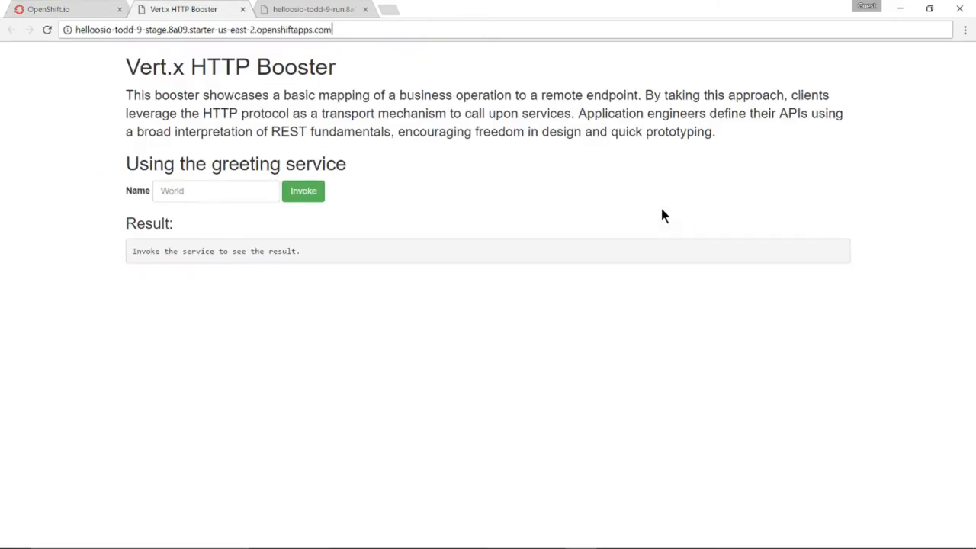
{"action": "left_click", "coordinate": [215, 191]}
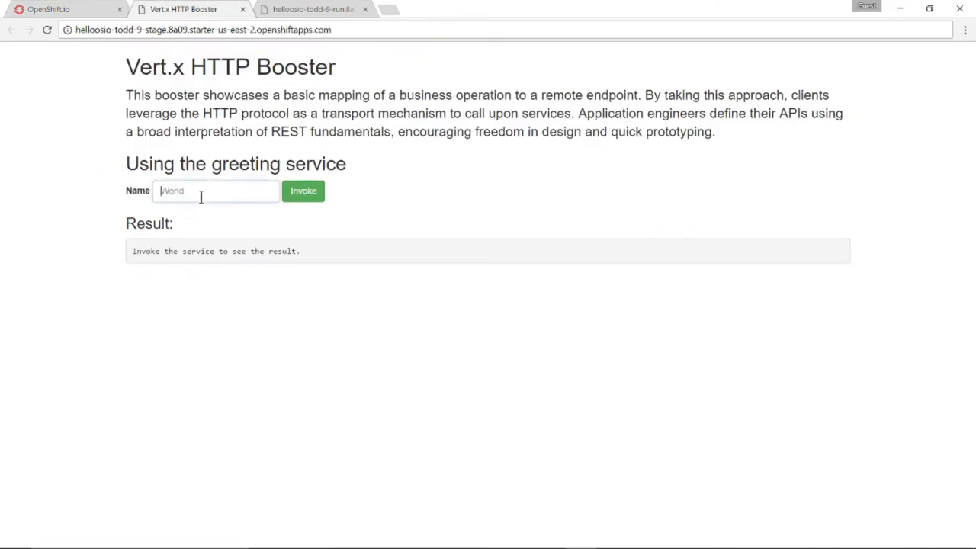
{"action": "left_click", "coordinate": [302, 191]}
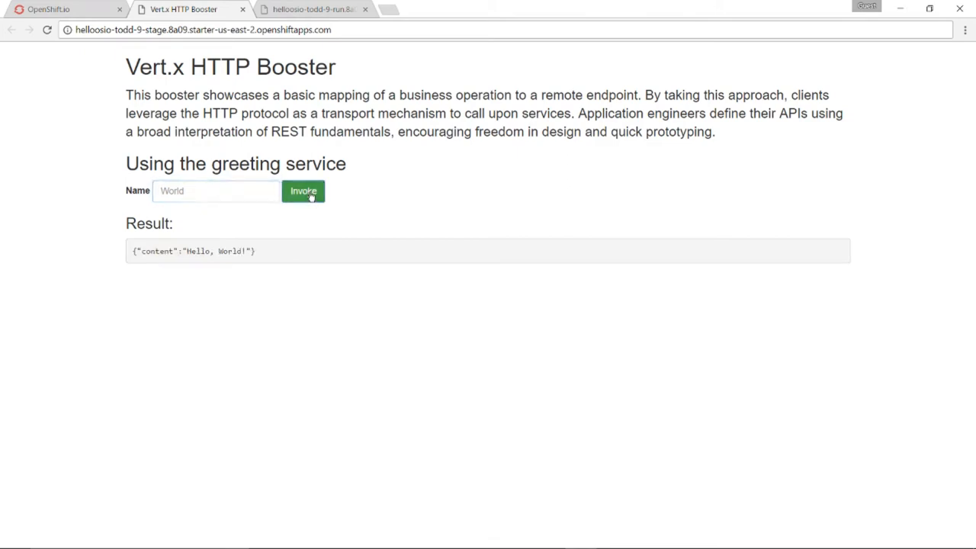
{"action": "mouse_move", "coordinate": [275, 265]}
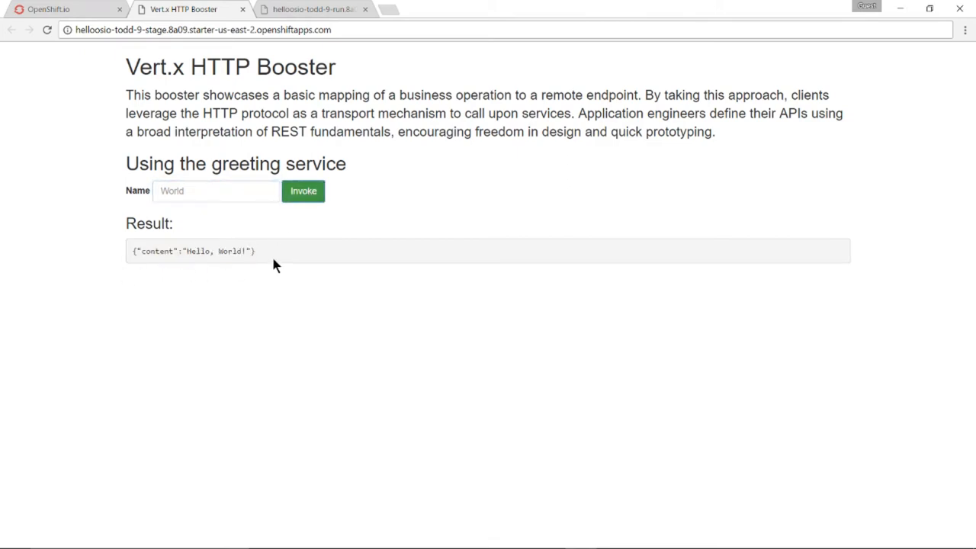
{"action": "mouse_move", "coordinate": [42, 10]}
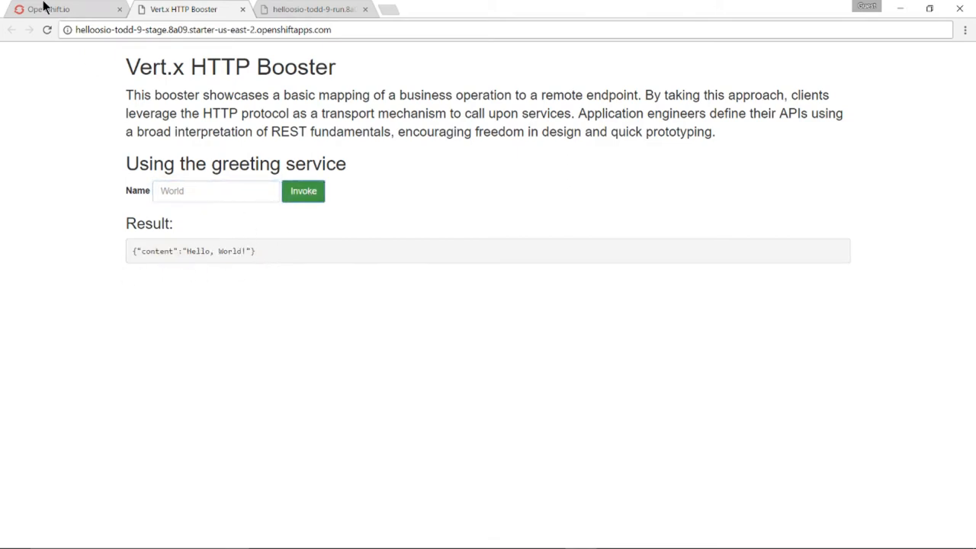
{"action": "mouse_move", "coordinate": [45, 9]}
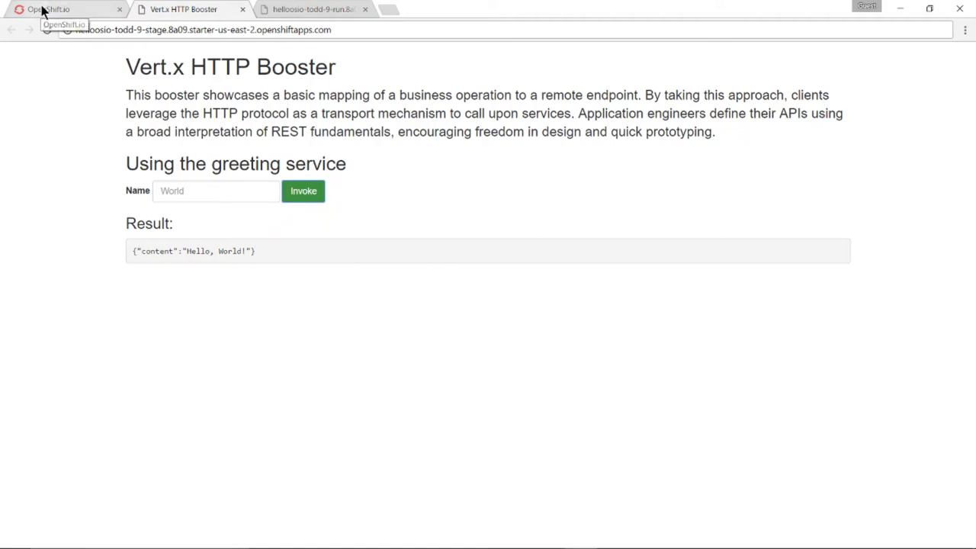
Answer the pipeline's pending approval by promoting helloosio 1.0.1 past Stage
{"action": "left_click", "coordinate": [65, 9]}
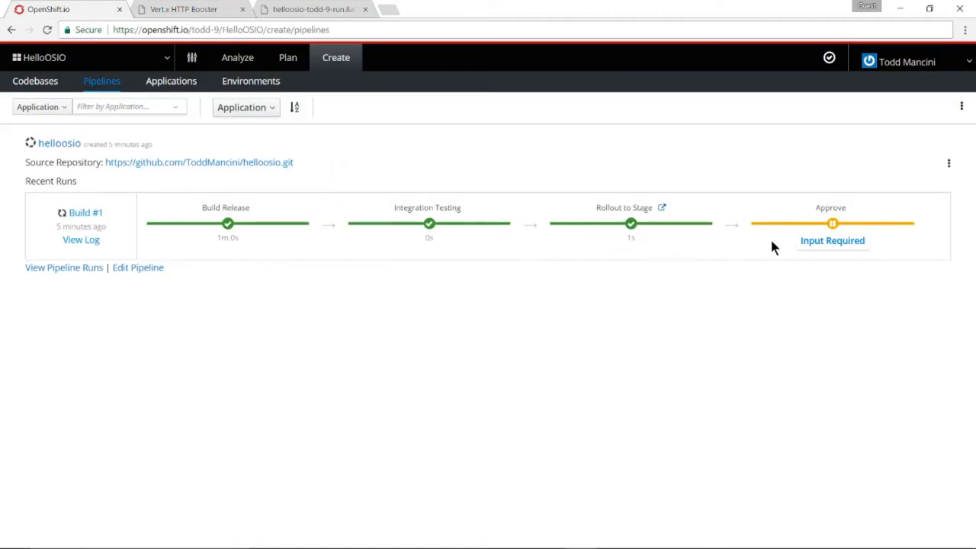
{"action": "mouse_move", "coordinate": [832, 240]}
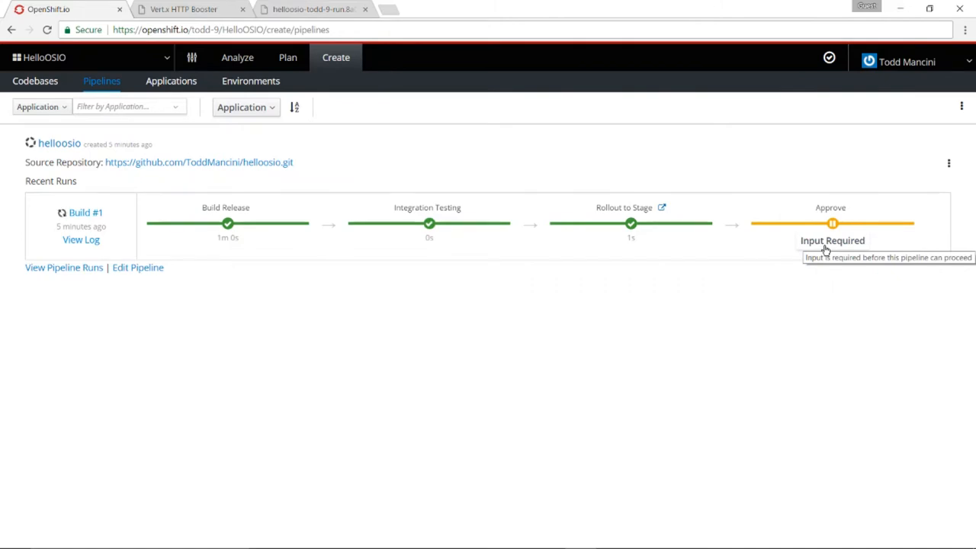
{"action": "left_click", "coordinate": [832, 240]}
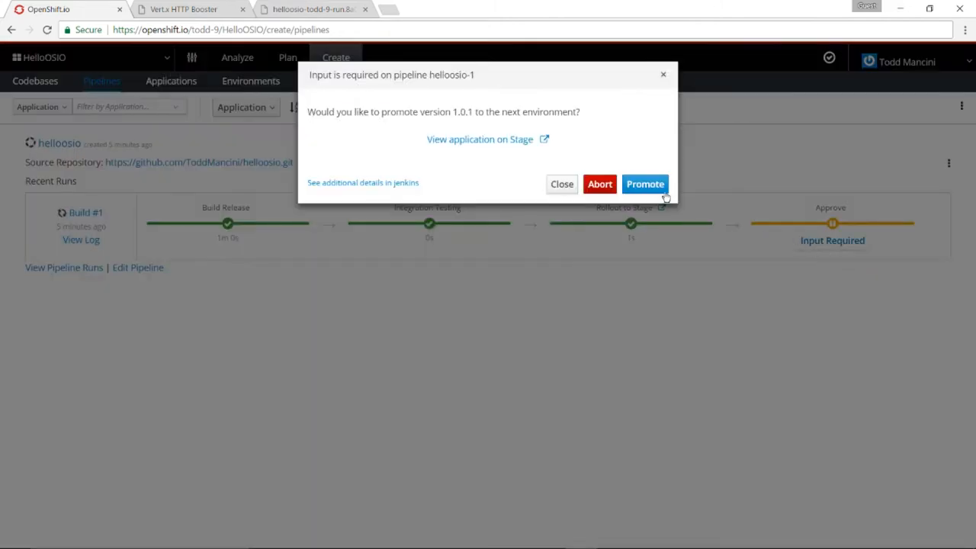
{"action": "left_click", "coordinate": [561, 183]}
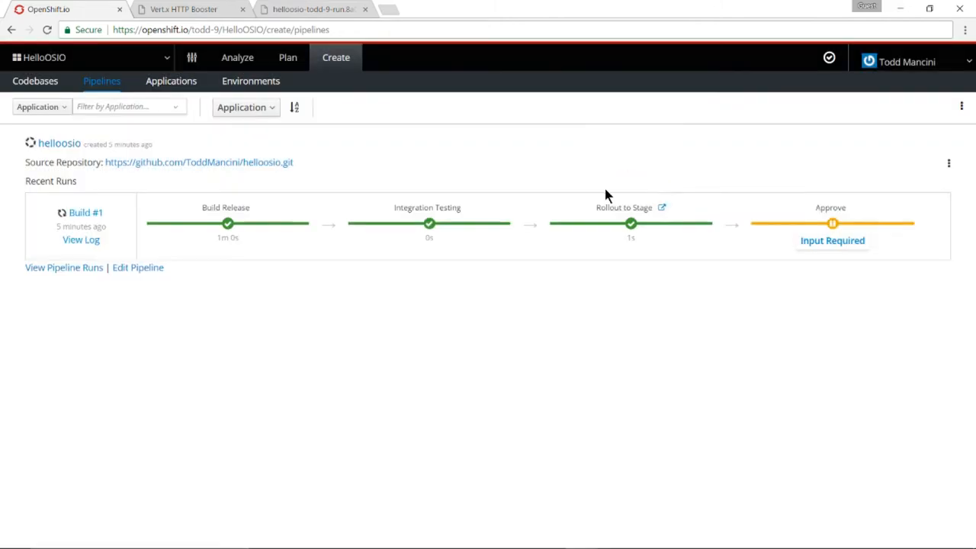
Check helloosio 1.0.1 starting in Run and the still-unavailable run app tab
{"action": "left_click", "coordinate": [171, 81]}
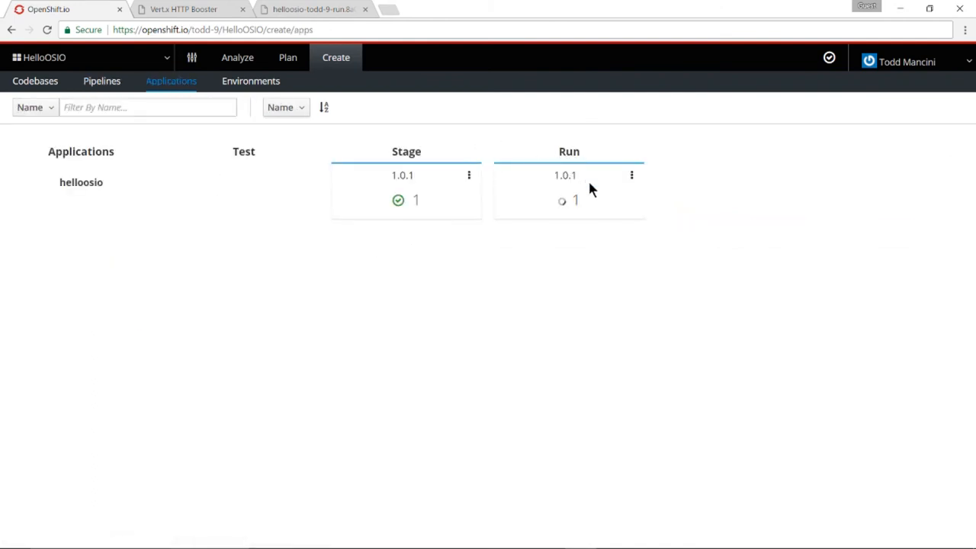
{"action": "mouse_move", "coordinate": [564, 216]}
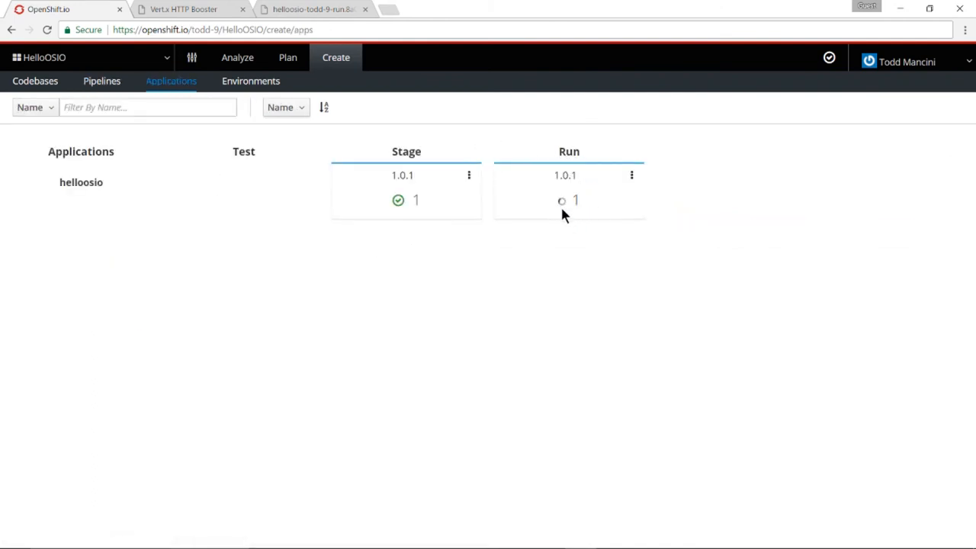
{"action": "mouse_move", "coordinate": [562, 200]}
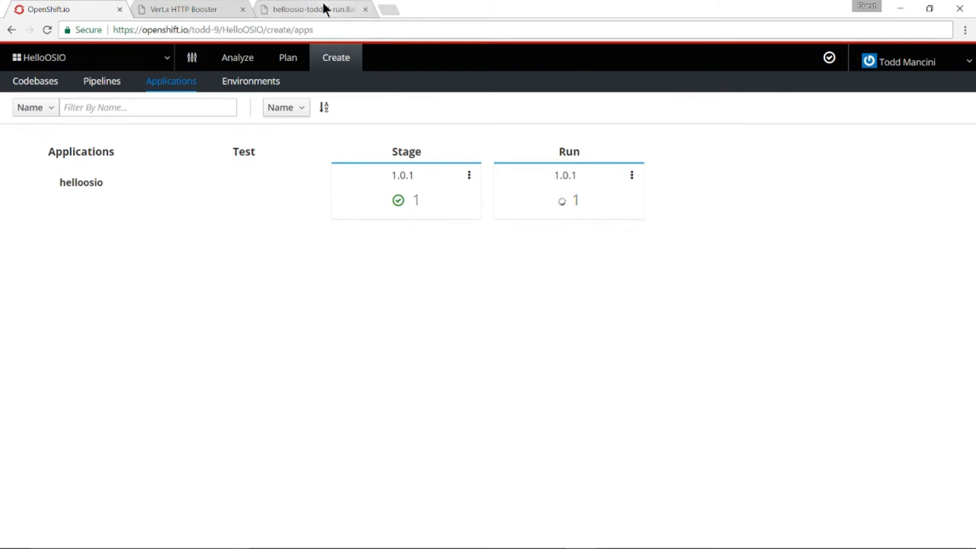
{"action": "left_click", "coordinate": [313, 9]}
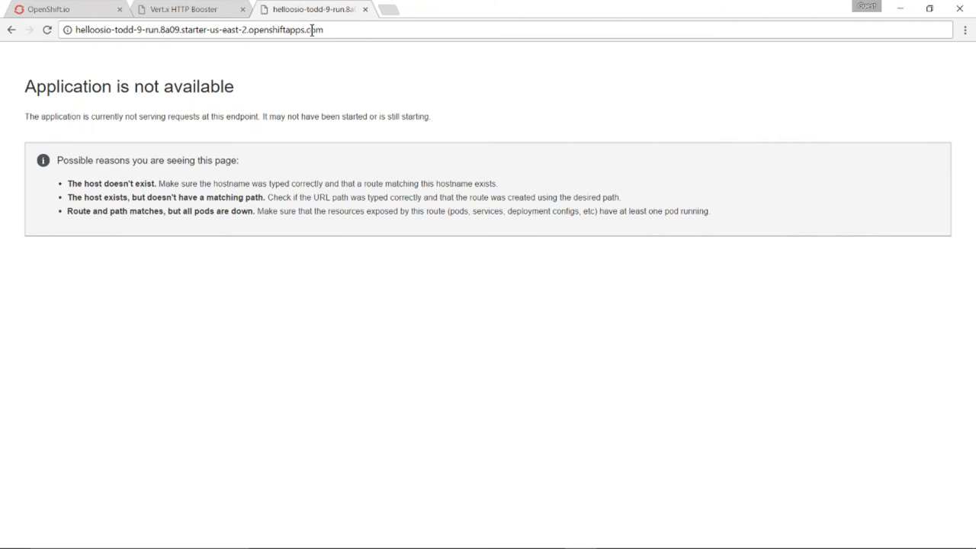
{"action": "mouse_move", "coordinate": [50, 8]}
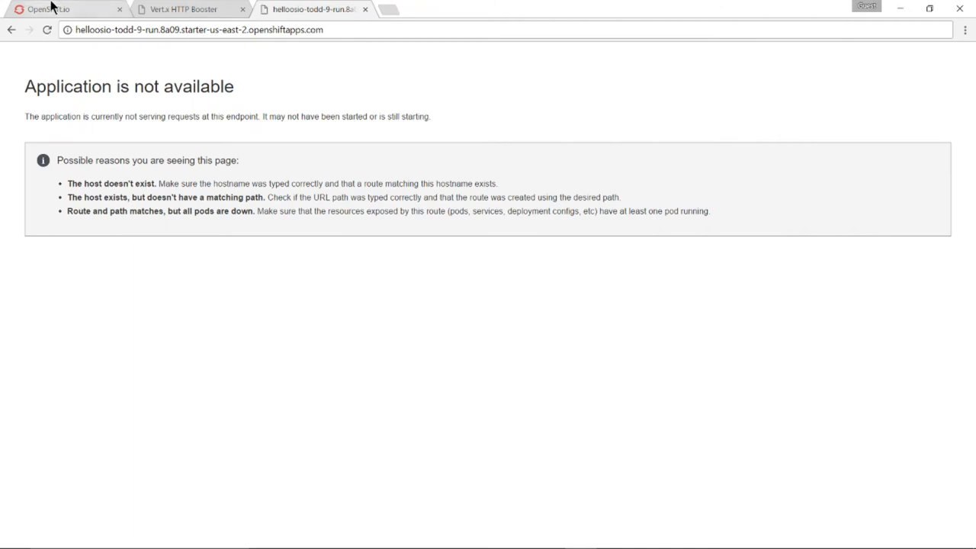
{"action": "left_click", "coordinate": [64, 9]}
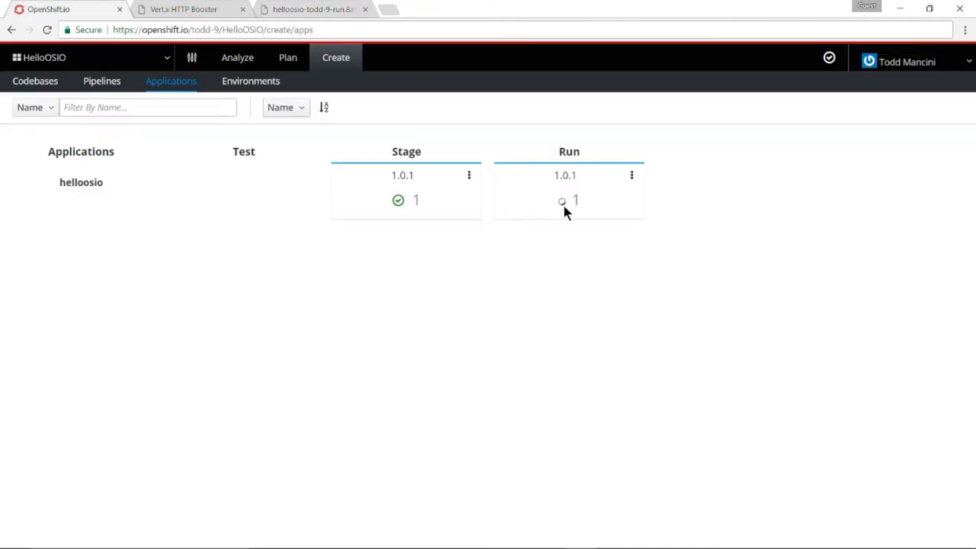
{"action": "mouse_move", "coordinate": [563, 201]}
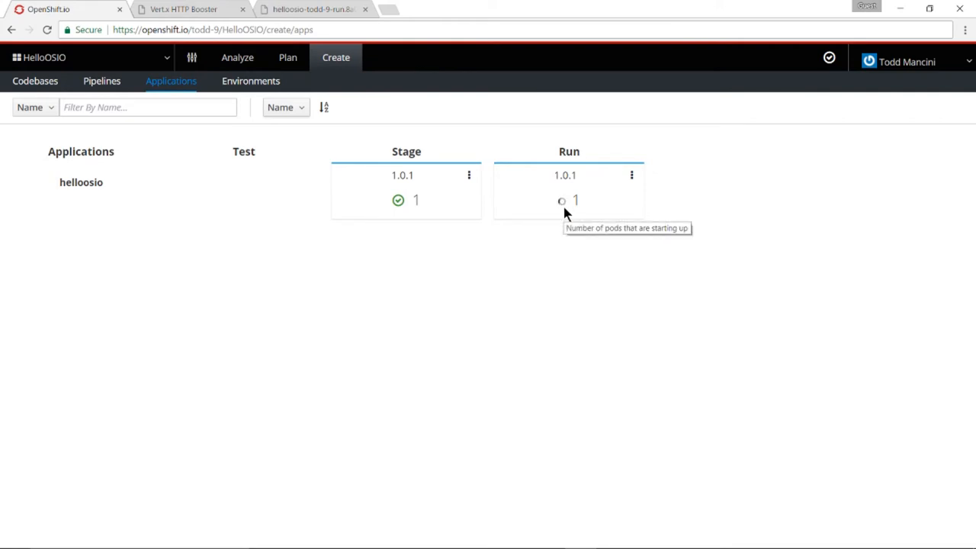
{"action": "mouse_move", "coordinate": [567, 237]}
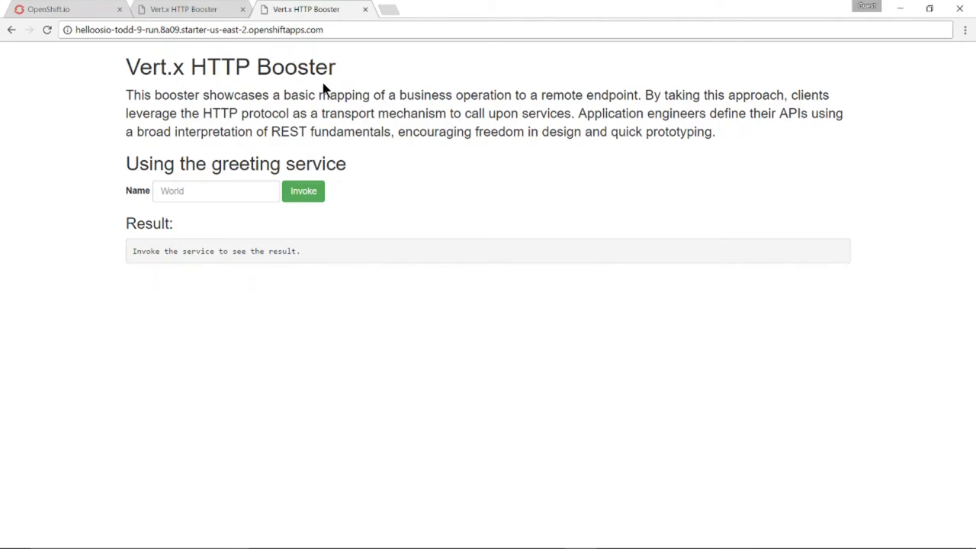
Switch back to the OpenShift.io tab showing the HelloOSIO codebases list
{"action": "left_click", "coordinate": [65, 9]}
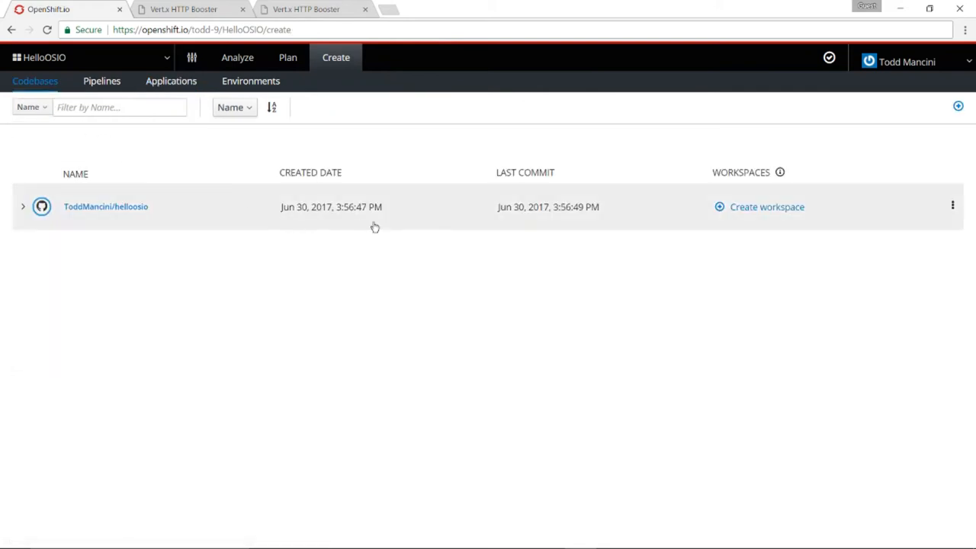
{"action": "mouse_move", "coordinate": [663, 259]}
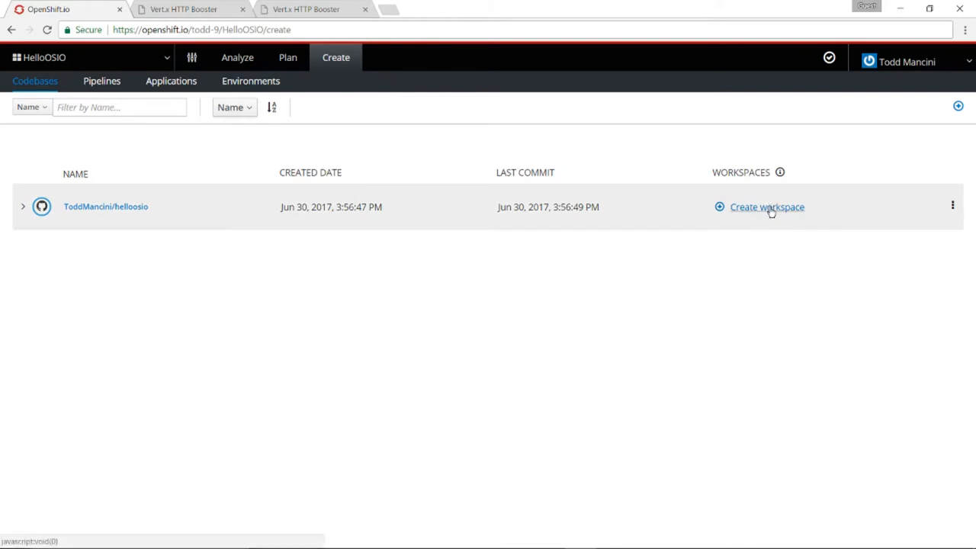
Create an Eclipse Che workspace from the helloosio codebase row
{"action": "left_click", "coordinate": [766, 207]}
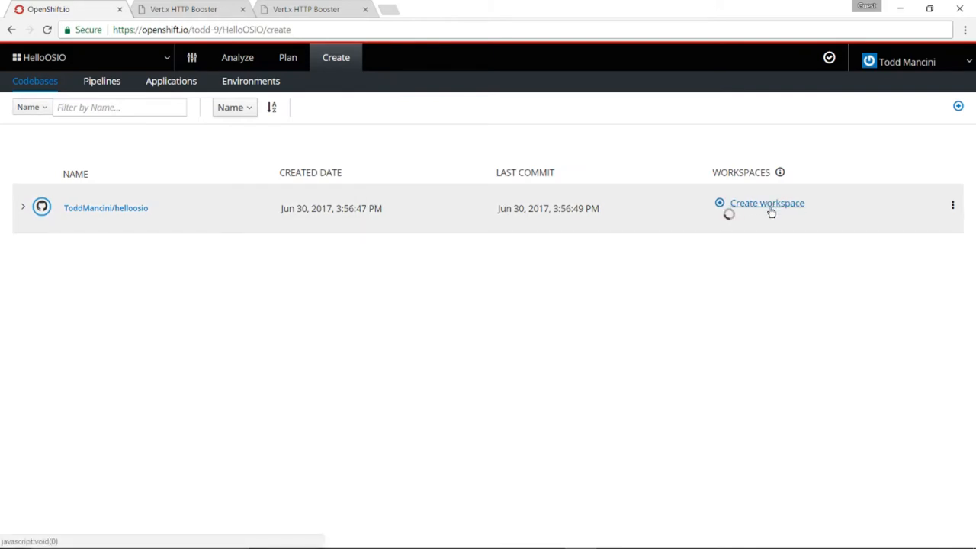
{"action": "left_click", "coordinate": [767, 203]}
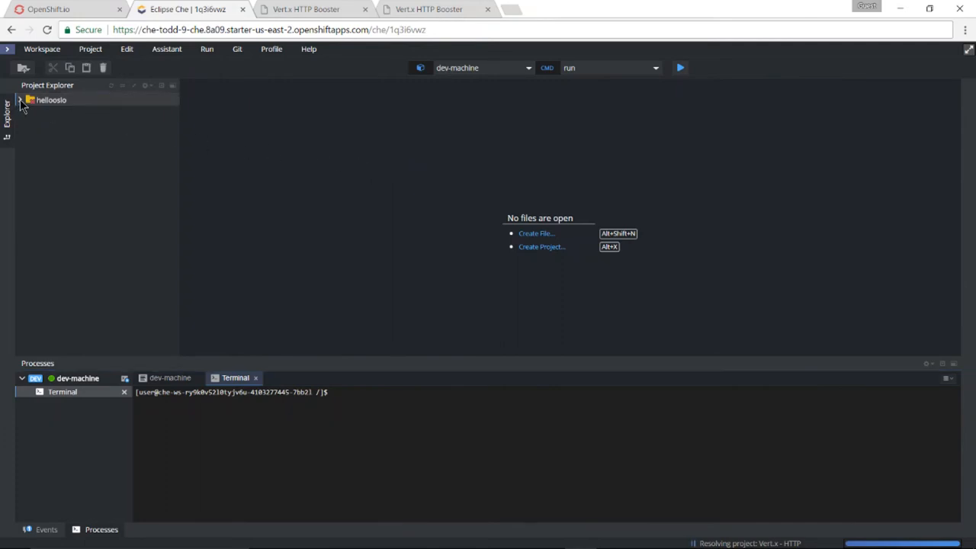
Open HttpApplication.java in io.openshift.booster and change 'Hello, %s!' to 'Welcome, %s!'
{"action": "left_click", "coordinate": [21, 100]}
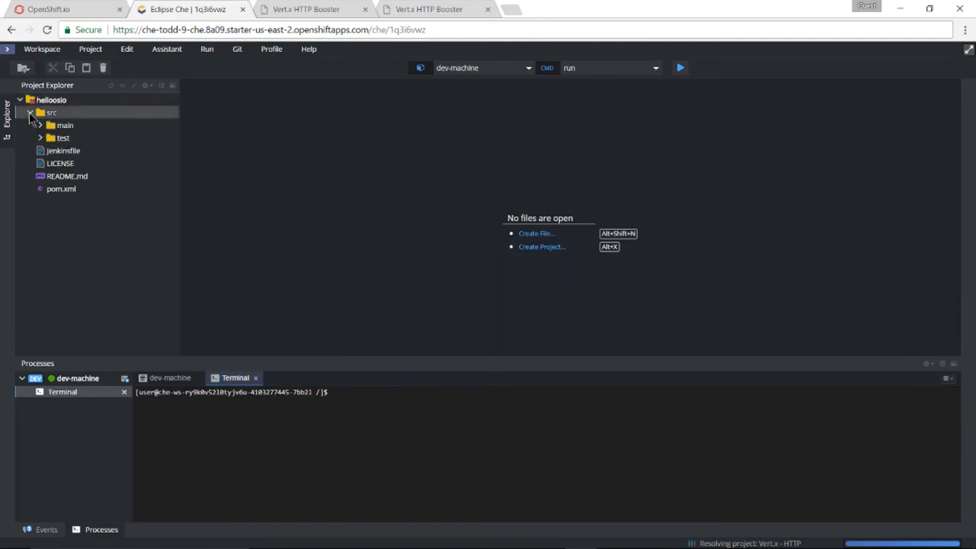
{"action": "left_click", "coordinate": [40, 125]}
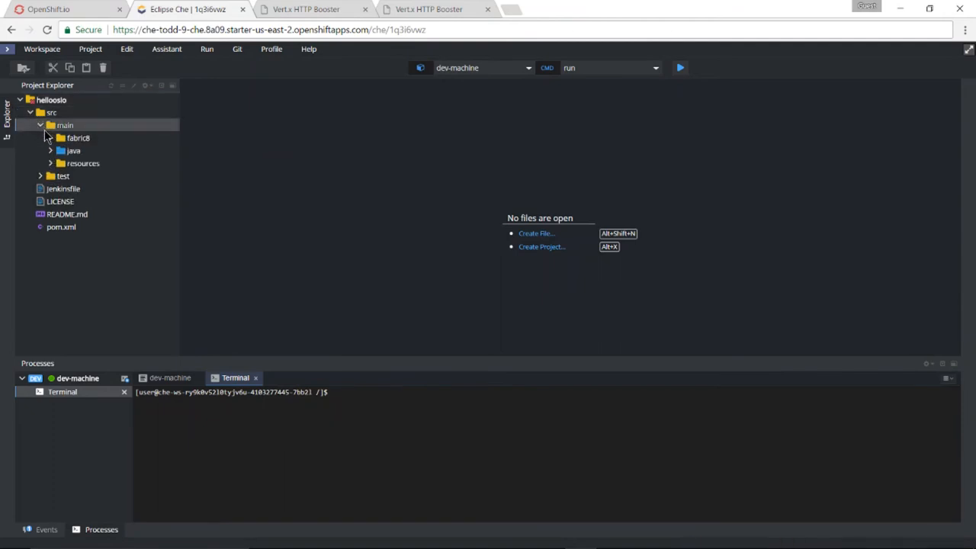
{"action": "left_click", "coordinate": [50, 150]}
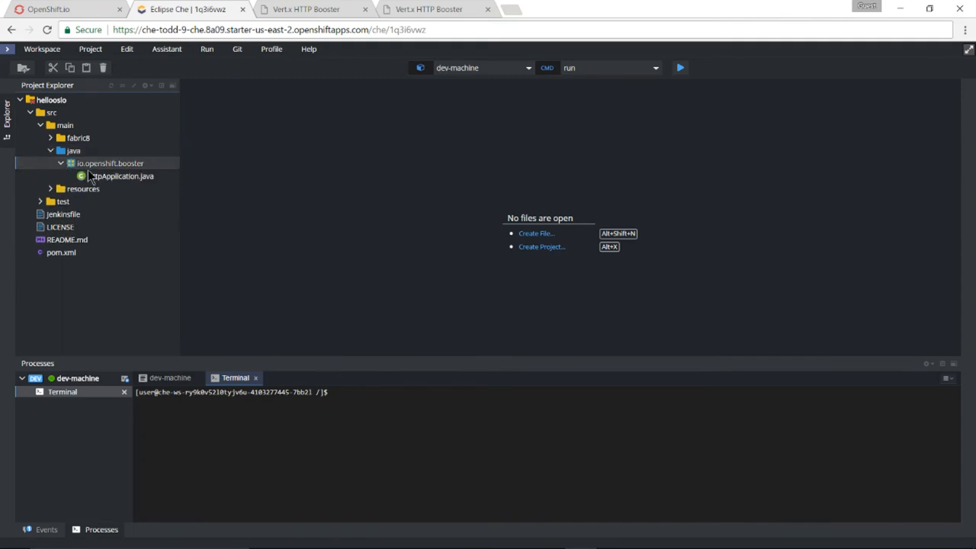
{"action": "double_click", "coordinate": [124, 176]}
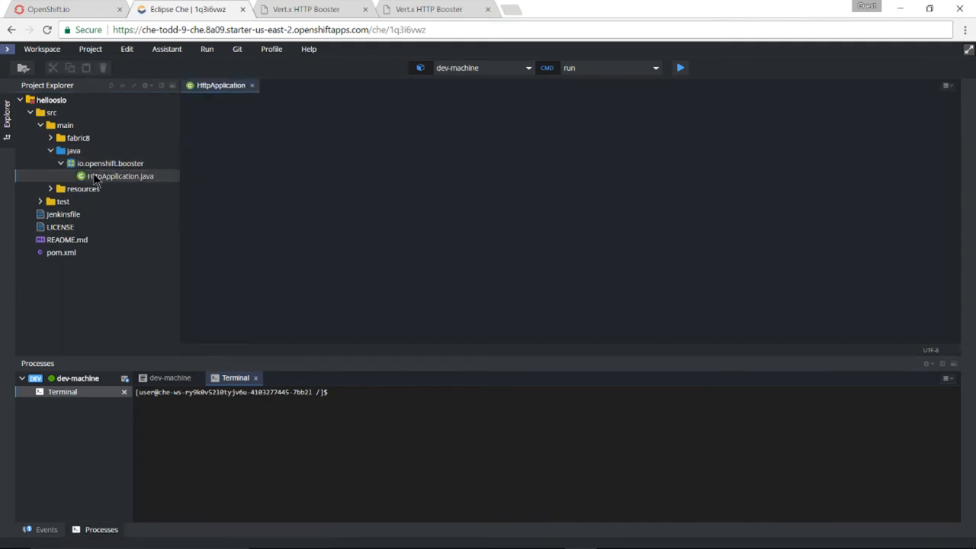
{"action": "double_click", "coordinate": [119, 175]}
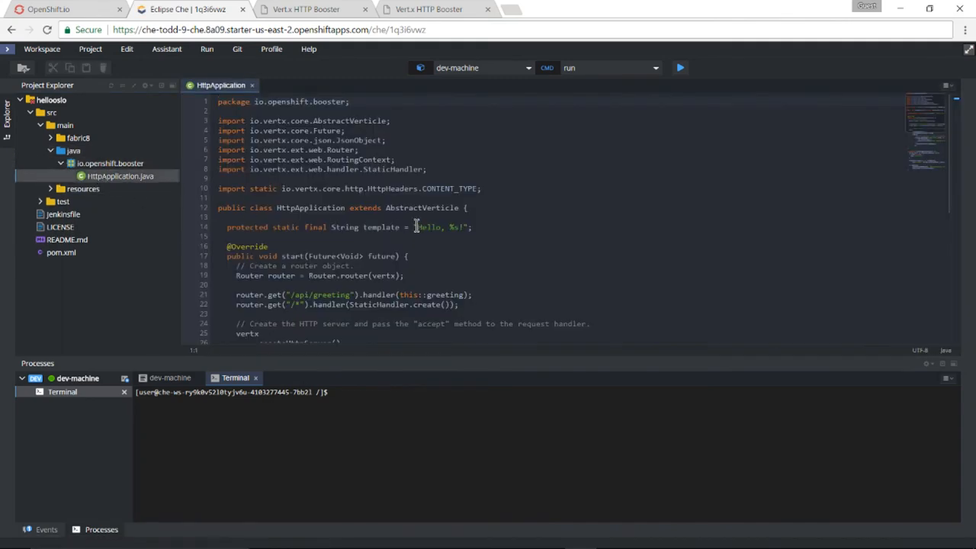
{"action": "double_click", "coordinate": [429, 226]}
{"action": "type", "text": "Welcome"}
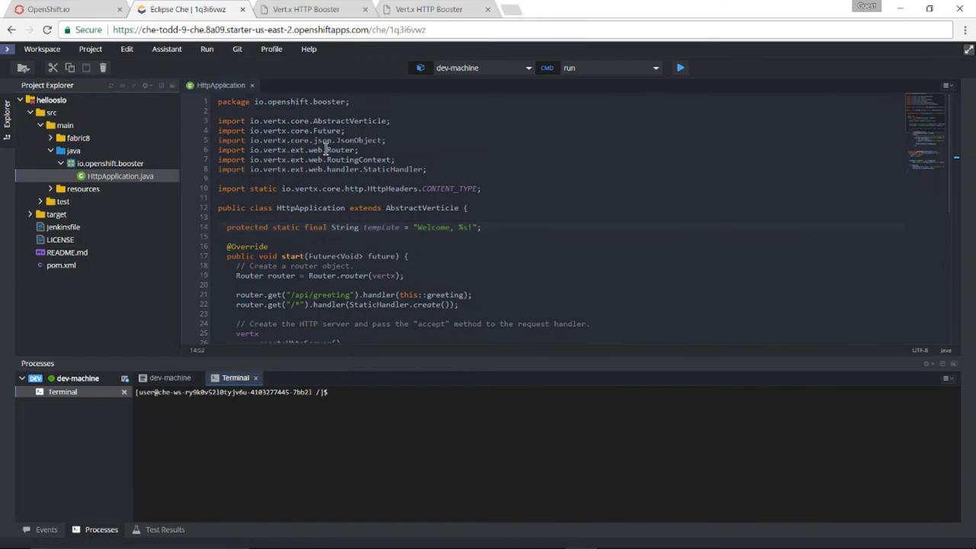
Commit all changes except new files with the message 'New welcome message.'
{"action": "left_click", "coordinate": [237, 49]}
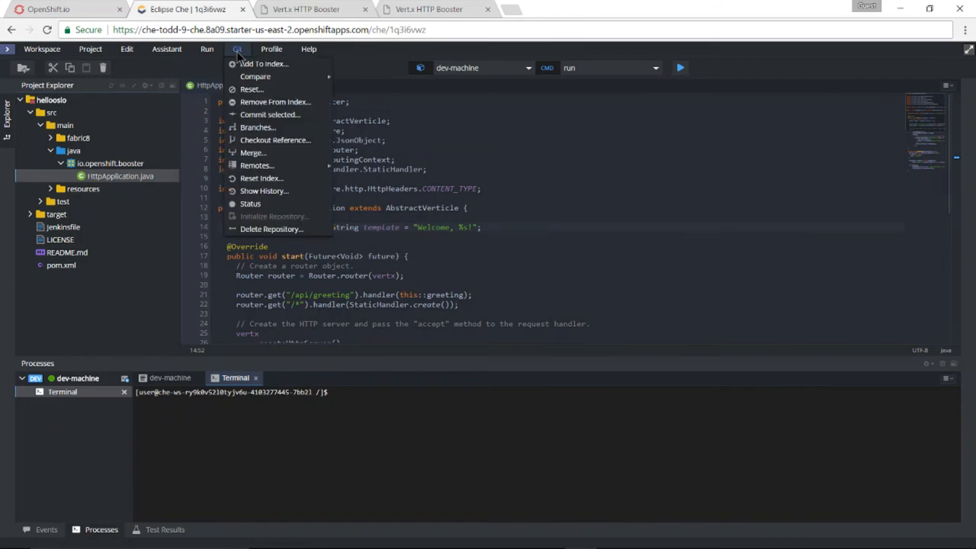
{"action": "mouse_move", "coordinate": [270, 115]}
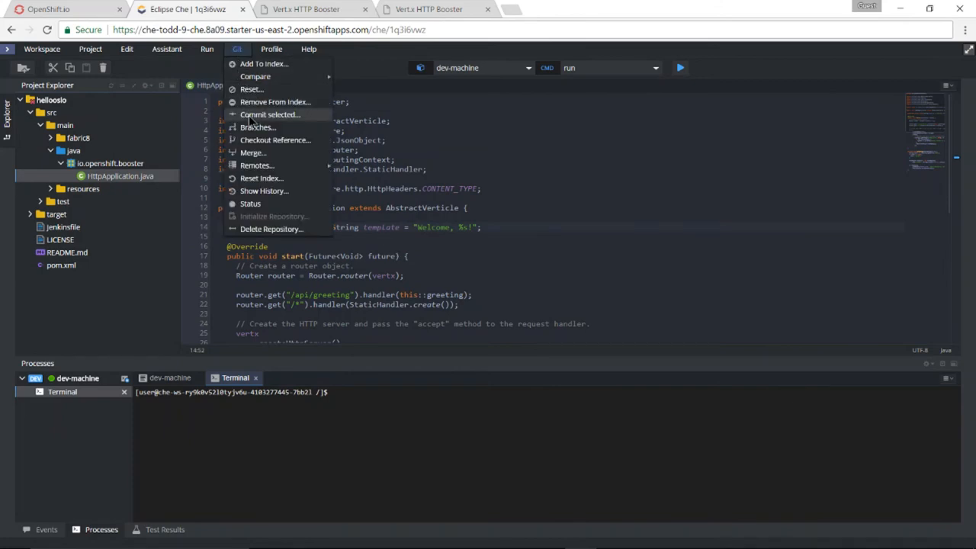
{"action": "left_click", "coordinate": [269, 114]}
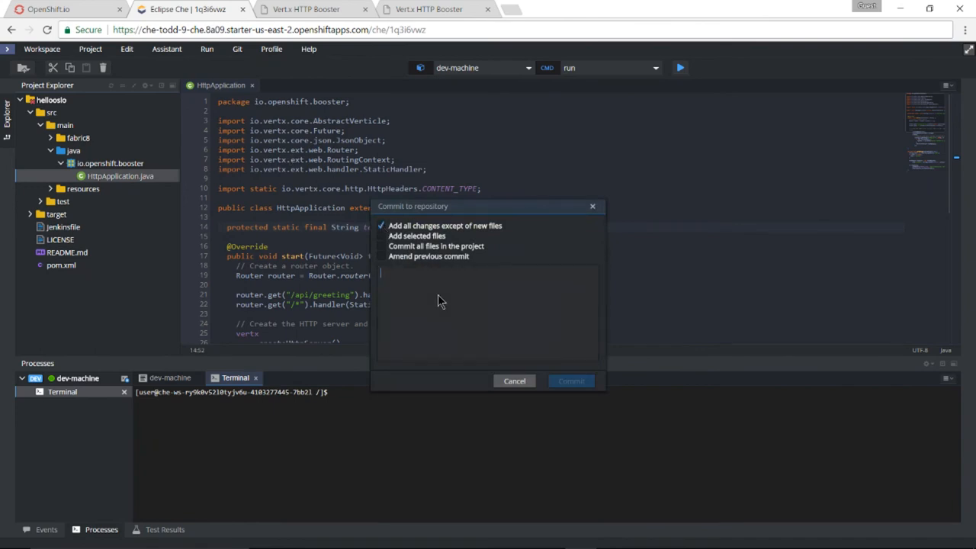
{"action": "type", "text": "New welcome message."}
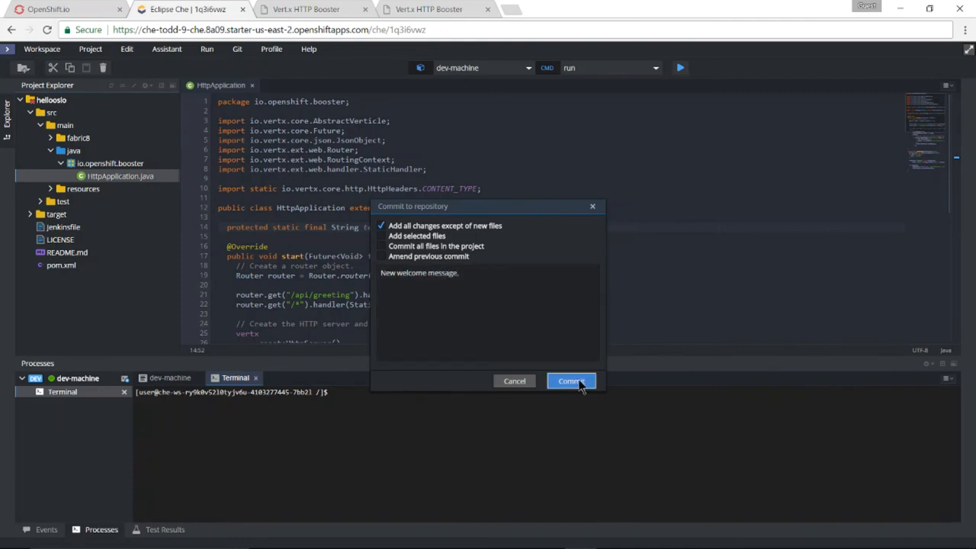
{"action": "left_click", "coordinate": [571, 381]}
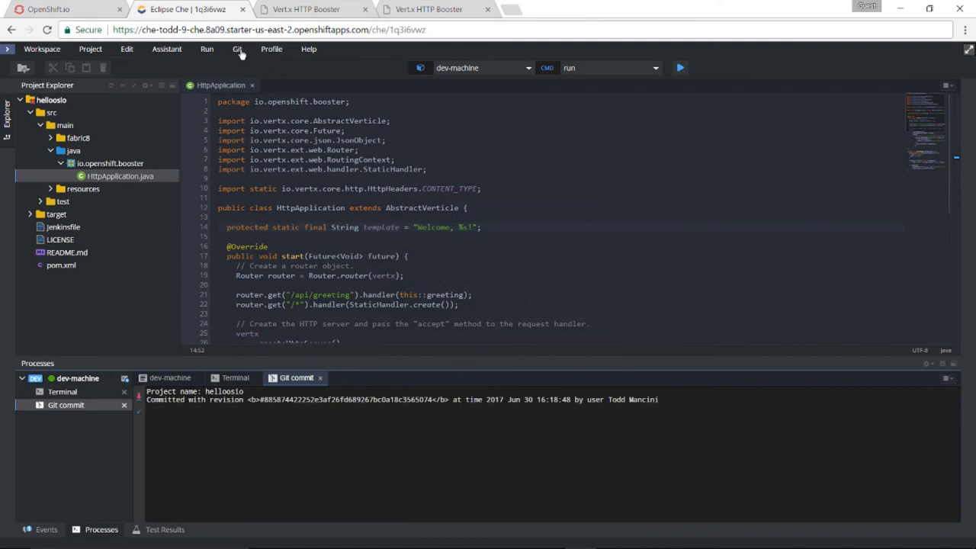
Push the master branch to master on the origin remote
{"action": "left_click", "coordinate": [237, 49]}
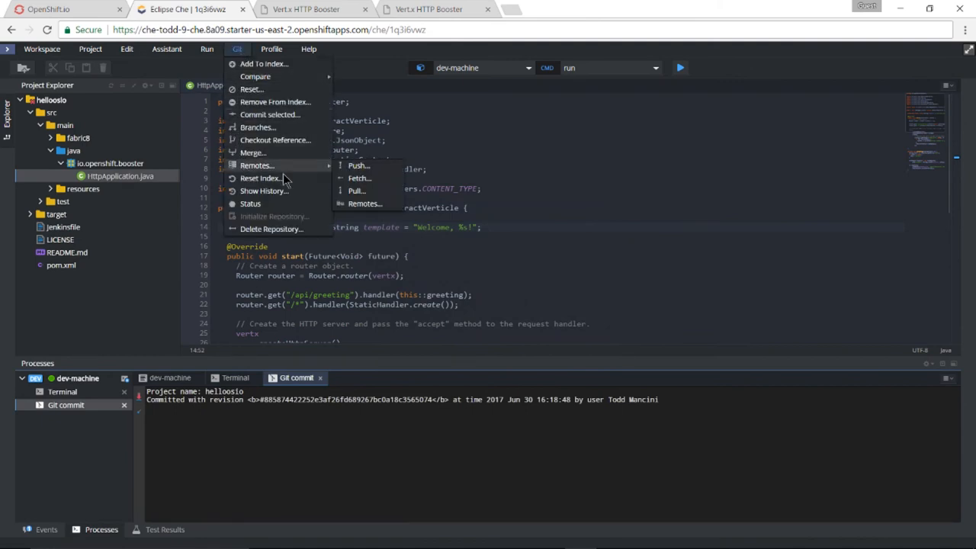
{"action": "mouse_move", "coordinate": [358, 165]}
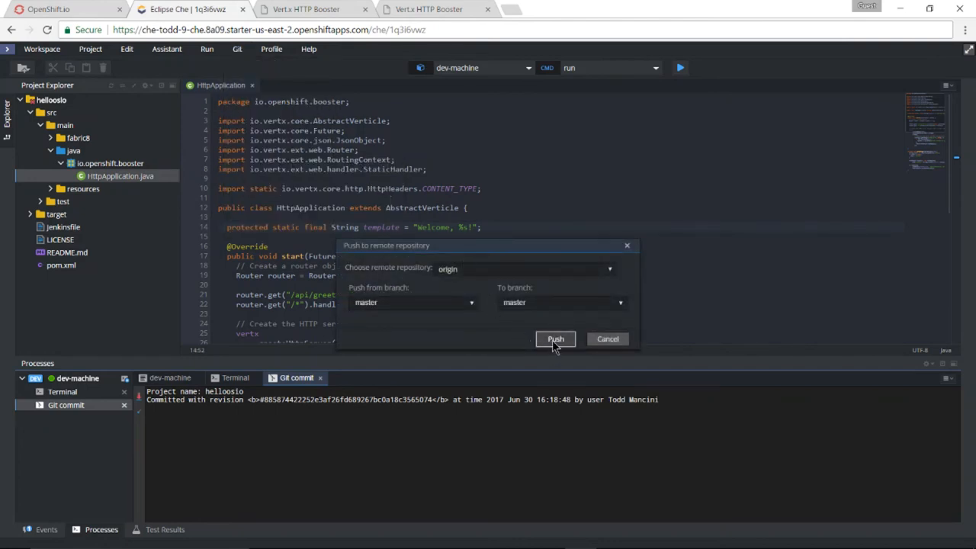
{"action": "left_click", "coordinate": [555, 339]}
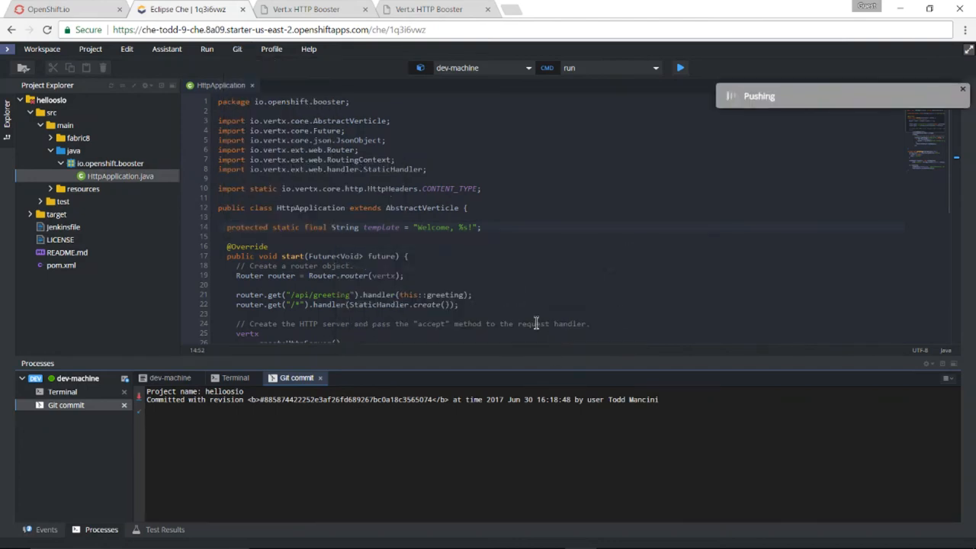
Check pipelines and applications in OpenShift.io: Build #2 awaiting approval, 1.0.2 starting in Stage
{"action": "left_click", "coordinate": [61, 10]}
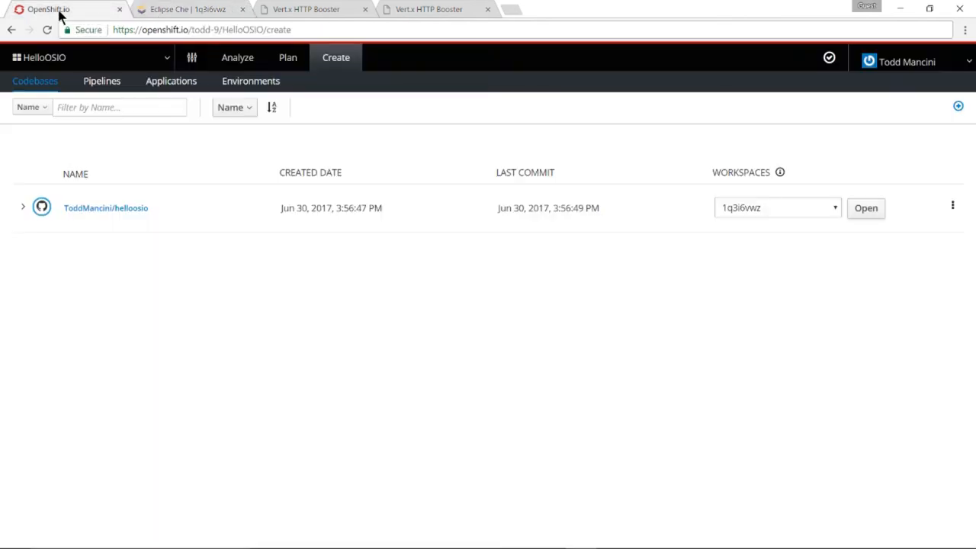
{"action": "left_click", "coordinate": [101, 81]}
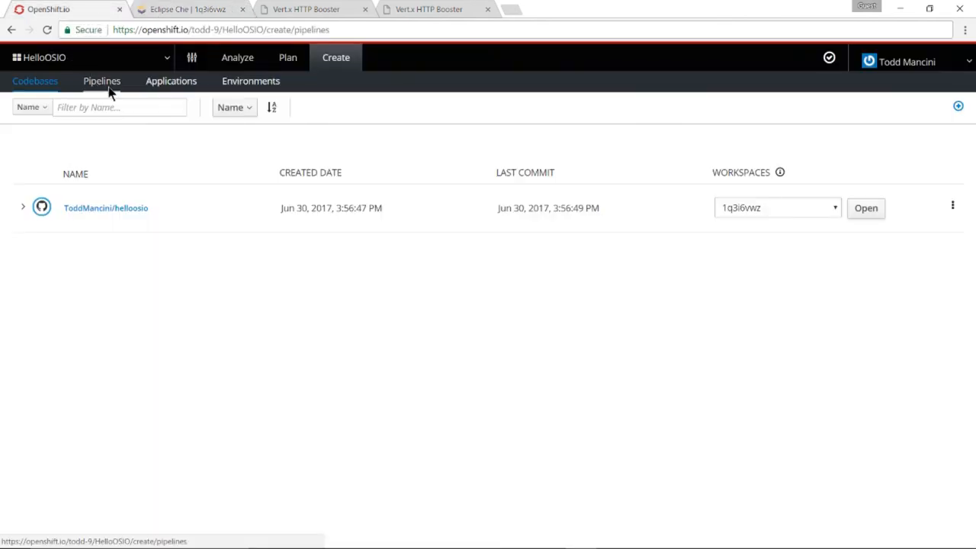
{"action": "left_click", "coordinate": [101, 81]}
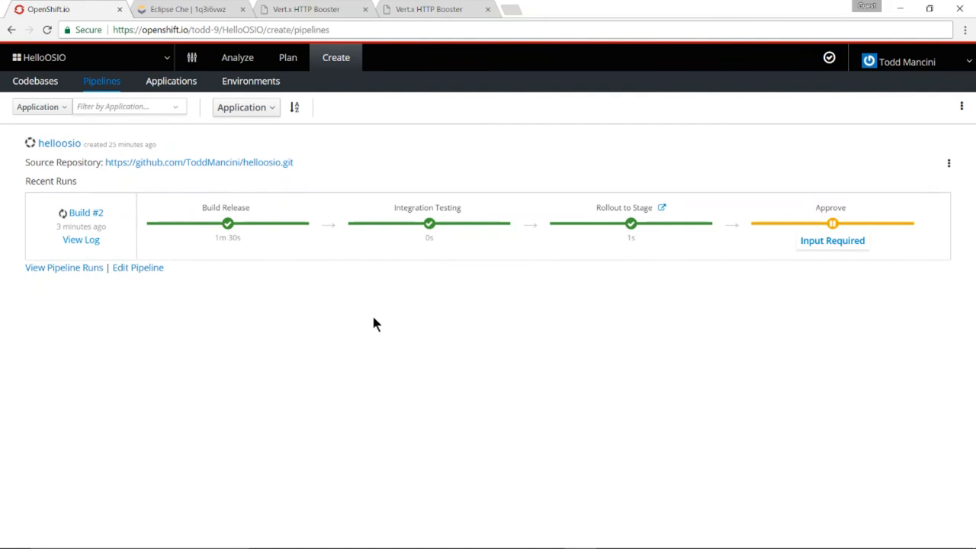
{"action": "left_click", "coordinate": [171, 81]}
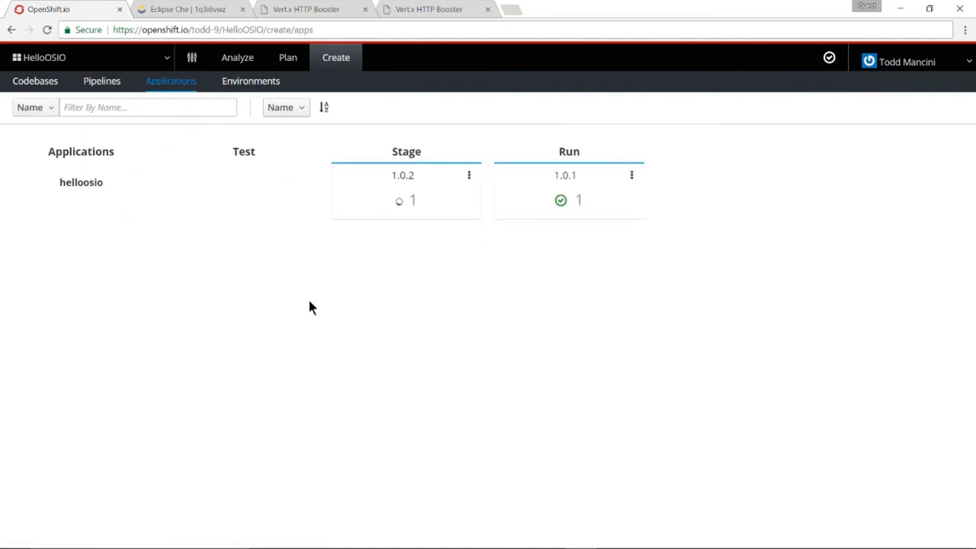
{"action": "mouse_move", "coordinate": [433, 182]}
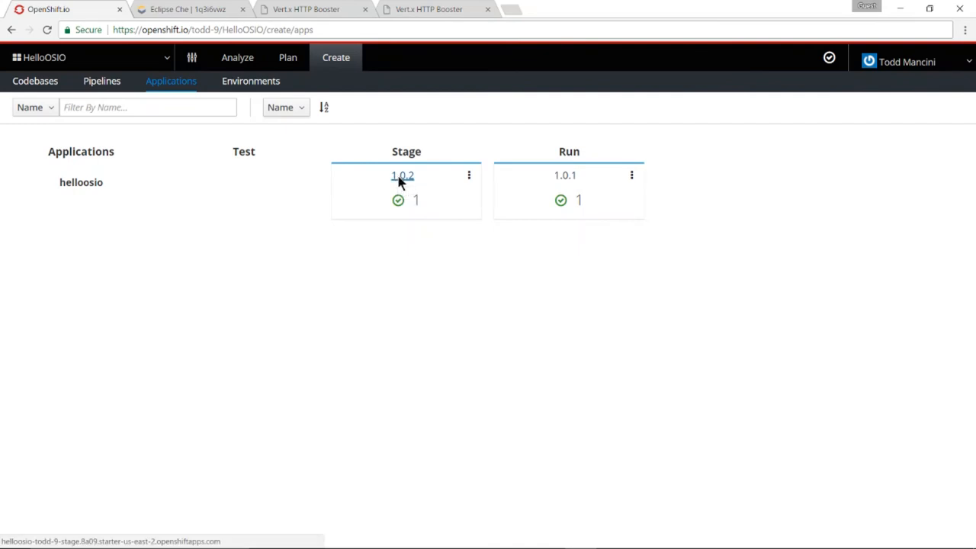
Invoke the greeting on Stage 1.0.2 ('Welcome, World!') and Run 1.0.1 ('Hello, World!')
{"action": "left_click", "coordinate": [402, 176]}
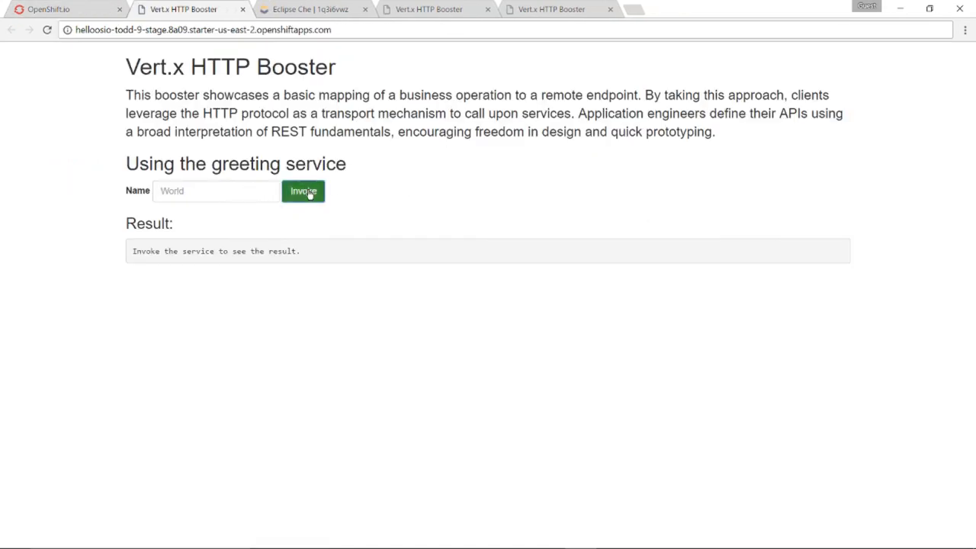
{"action": "left_click", "coordinate": [303, 191]}
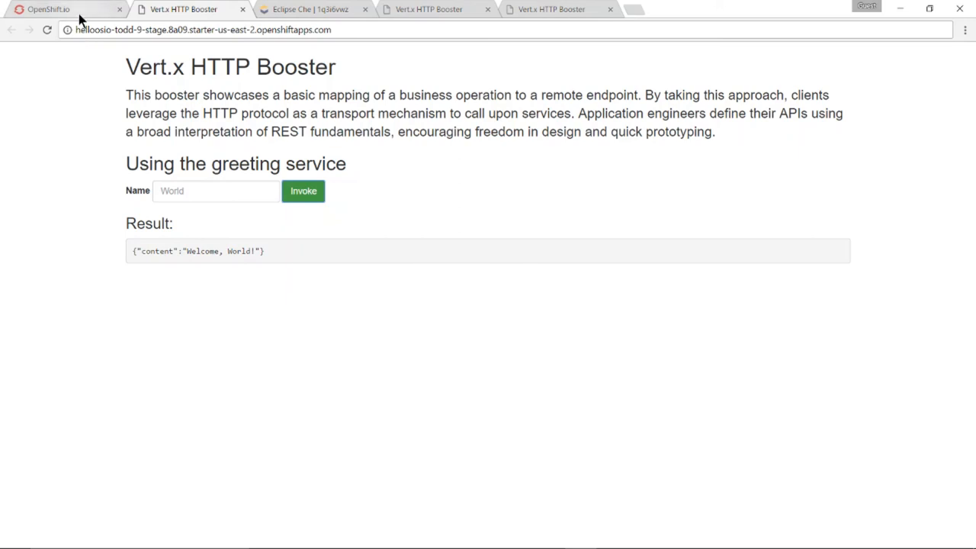
{"action": "left_click", "coordinate": [49, 10]}
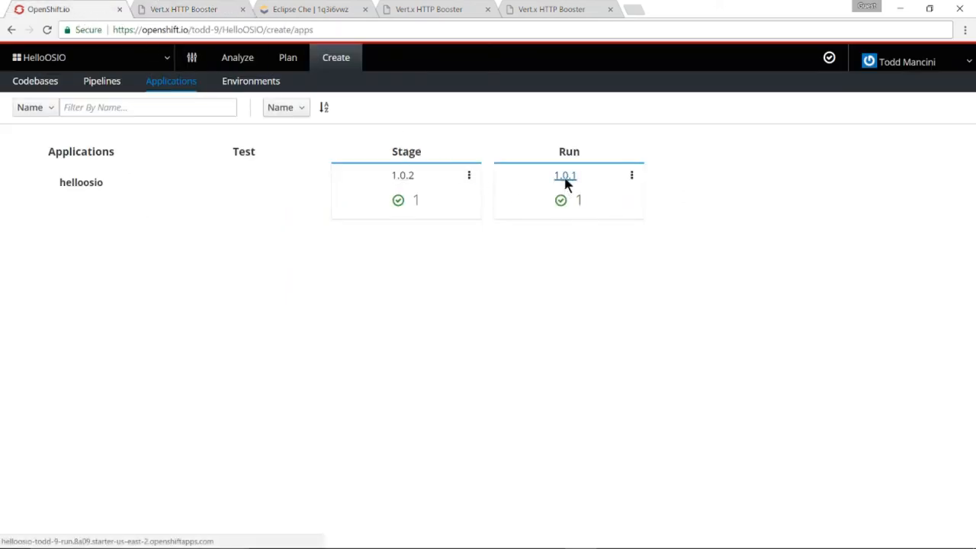
{"action": "left_click", "coordinate": [565, 175]}
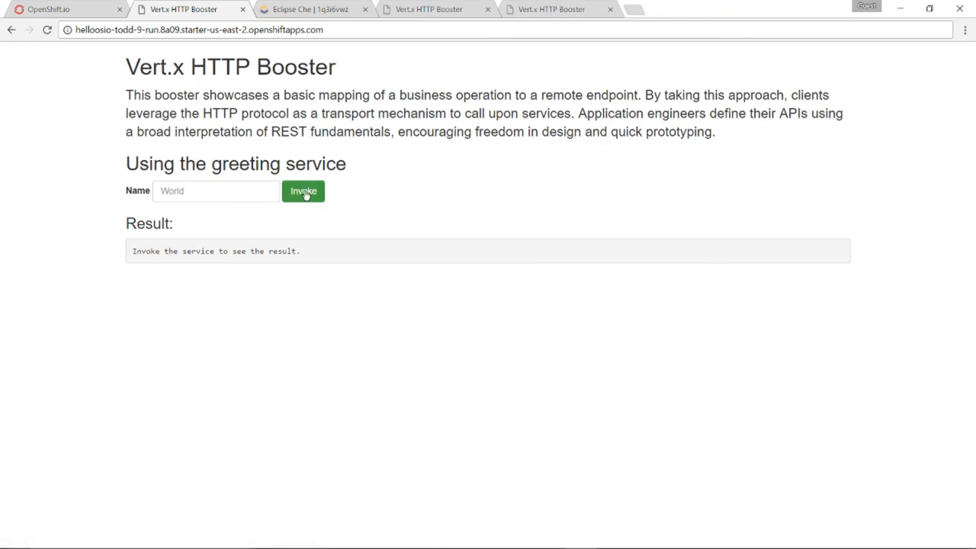
{"action": "left_click", "coordinate": [303, 191]}
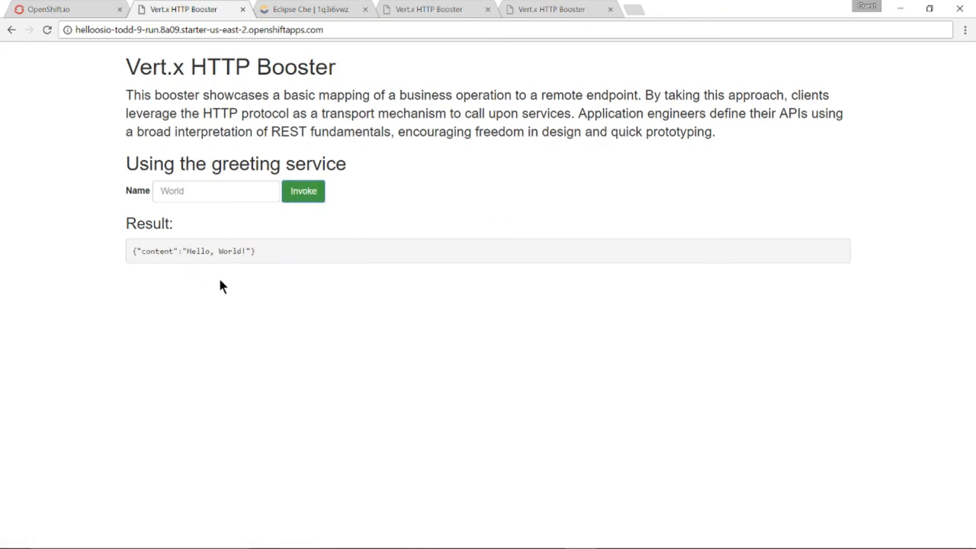
{"action": "mouse_move", "coordinate": [225, 288]}
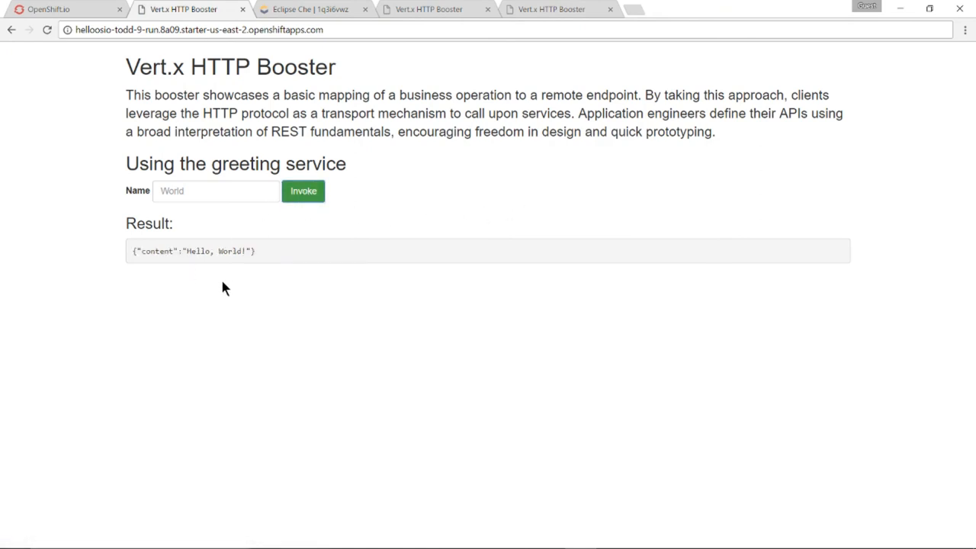
Answer Build #2's Input Required approval and promote version 1.0.2 to Run
{"action": "left_click", "coordinate": [61, 9]}
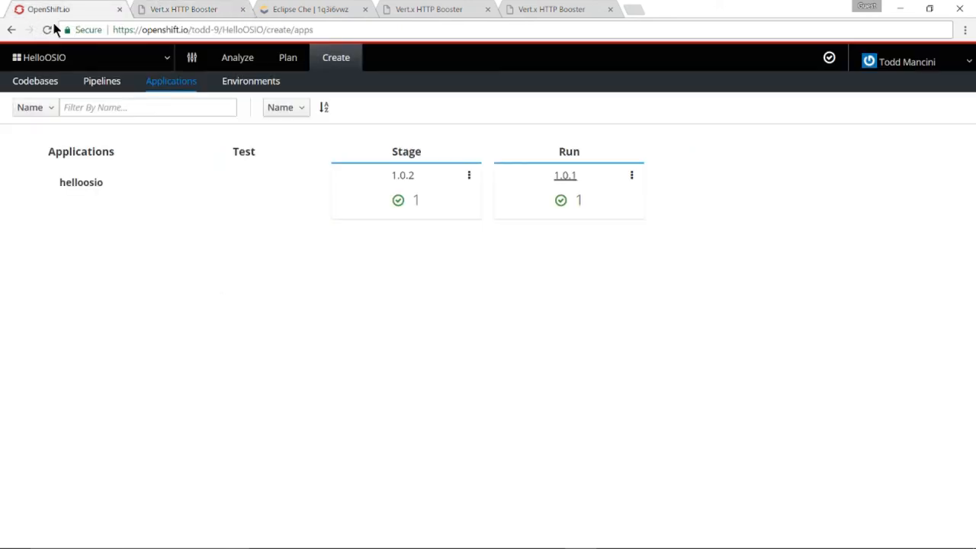
{"action": "left_click", "coordinate": [101, 80]}
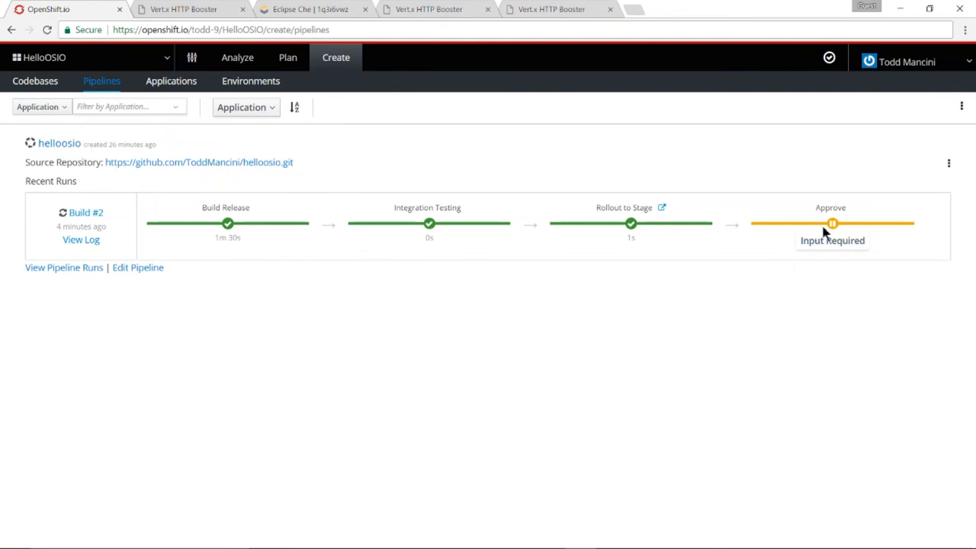
{"action": "left_click", "coordinate": [831, 223]}
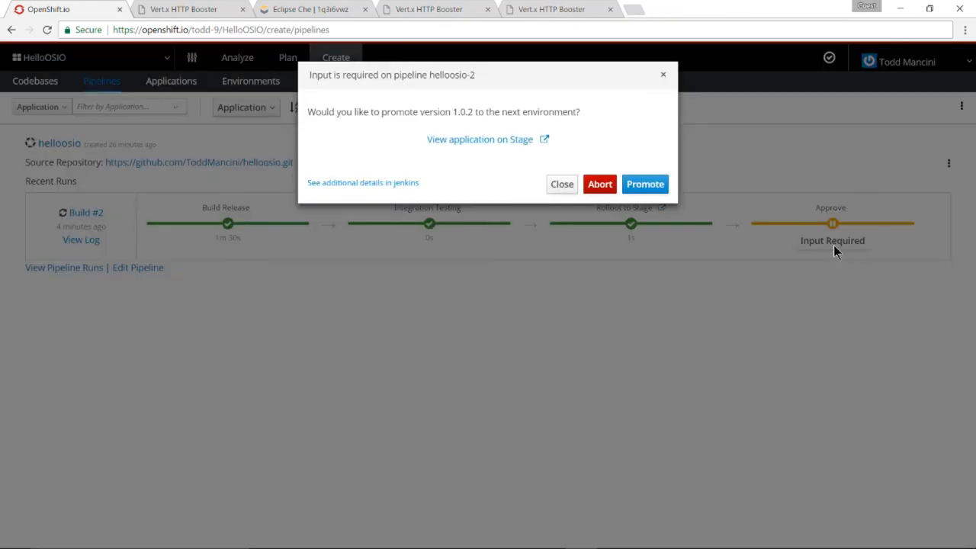
{"action": "mouse_move", "coordinate": [508, 148]}
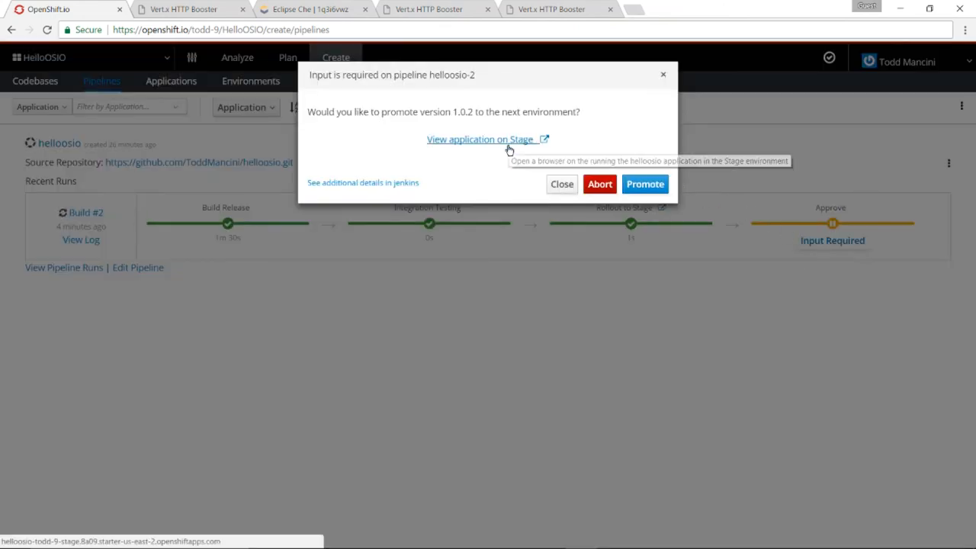
{"action": "mouse_move", "coordinate": [509, 152]}
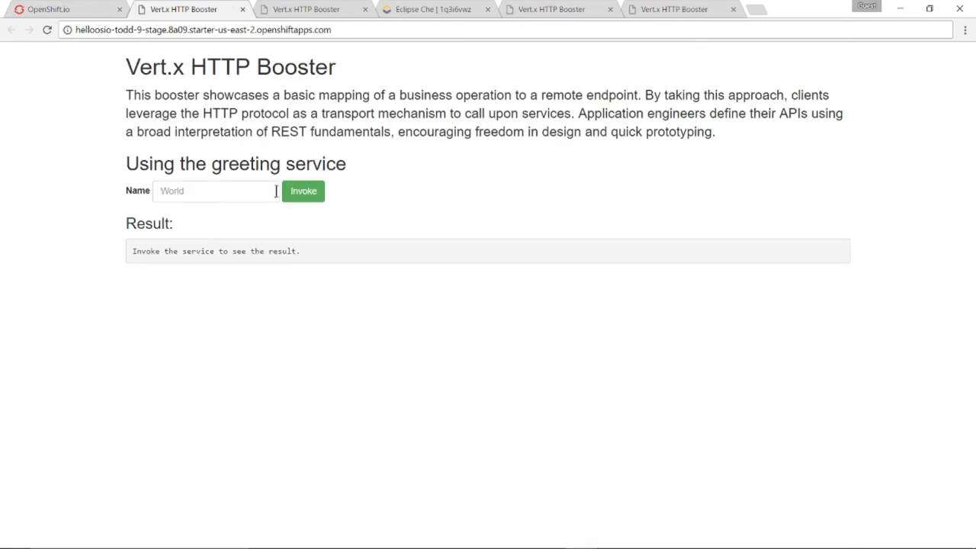
{"action": "left_click", "coordinate": [302, 191]}
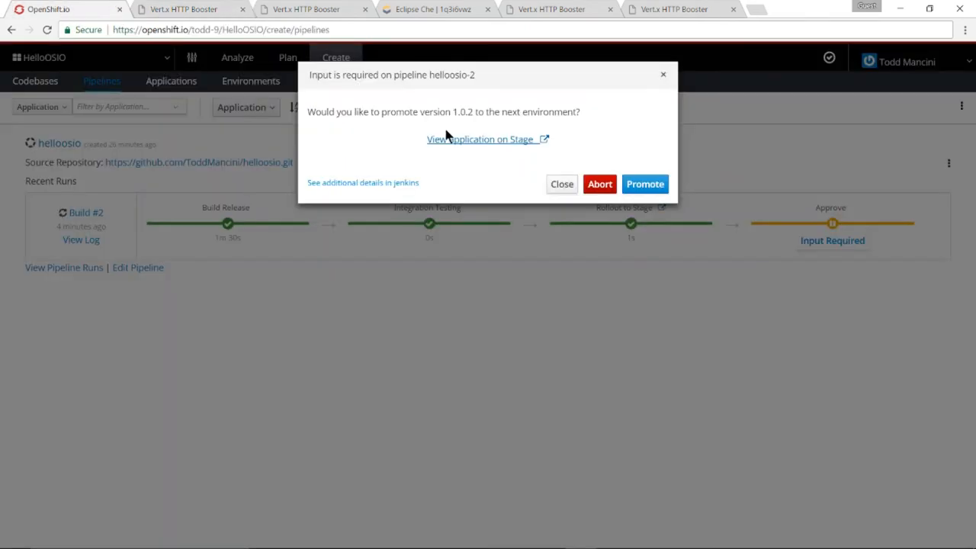
{"action": "left_click", "coordinate": [561, 184]}
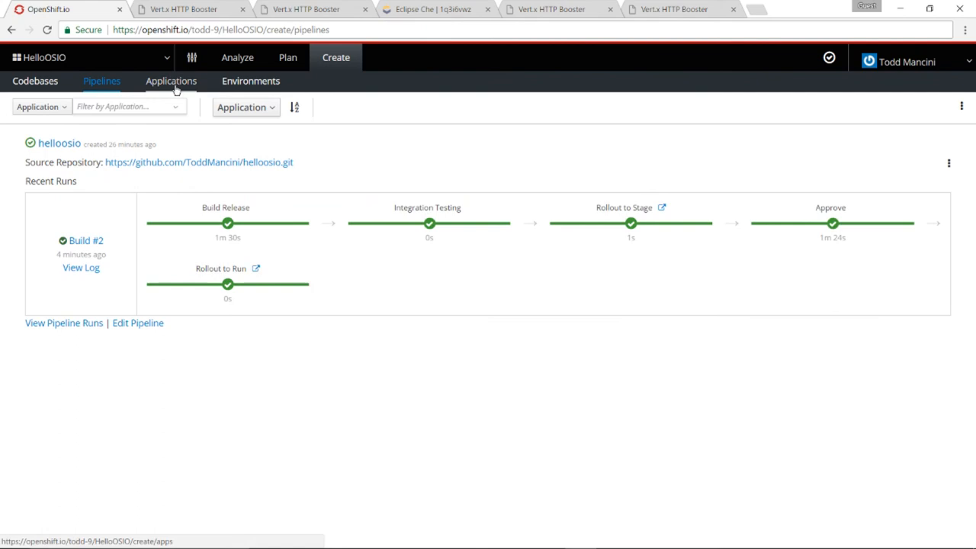
Open the Run 1.0.2 app and invoke the greeting, getting 'Welcome, World!'
{"action": "left_click", "coordinate": [171, 81]}
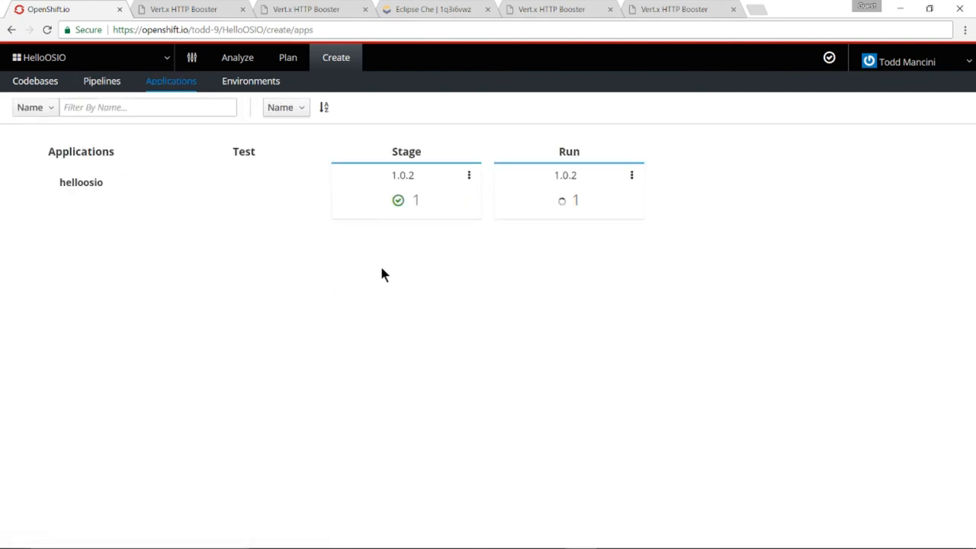
{"action": "mouse_move", "coordinate": [450, 248]}
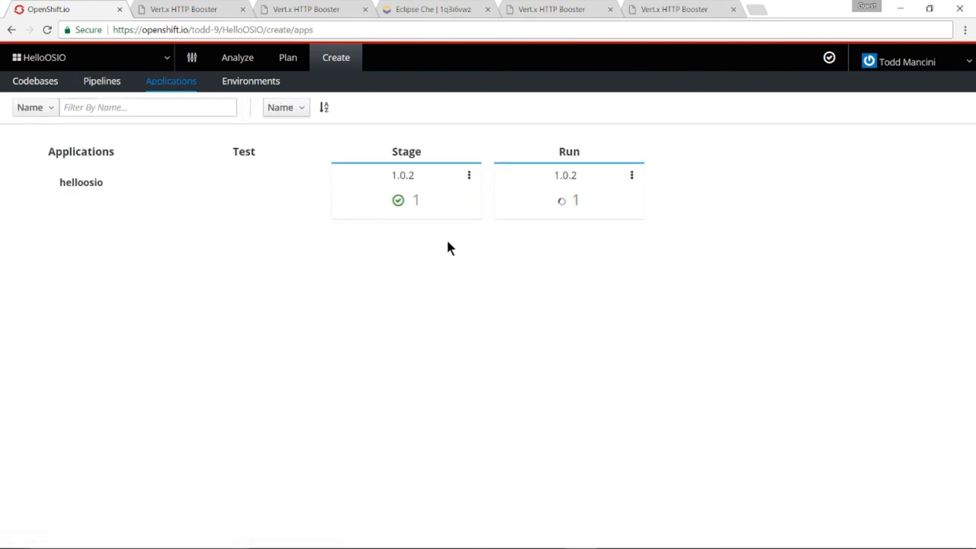
{"action": "mouse_move", "coordinate": [581, 183]}
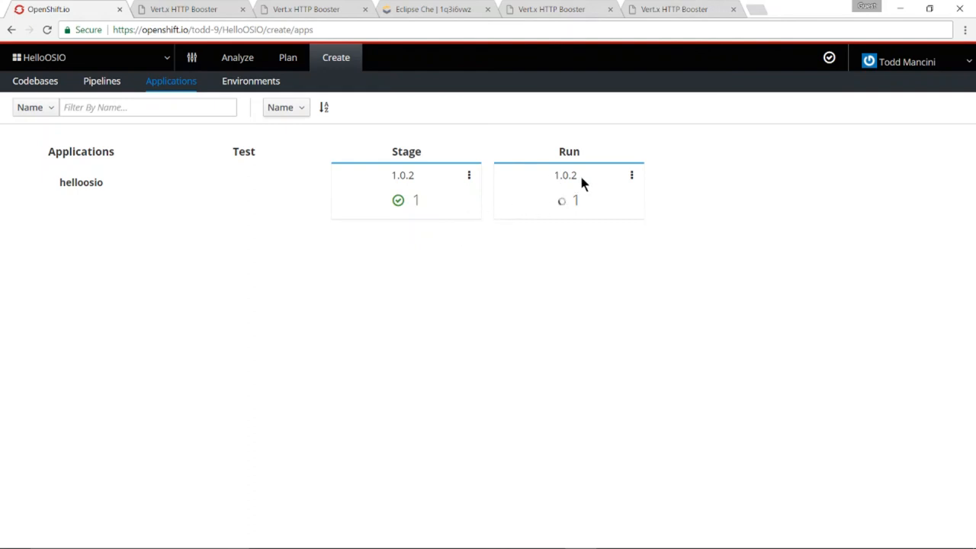
{"action": "mouse_move", "coordinate": [593, 199]}
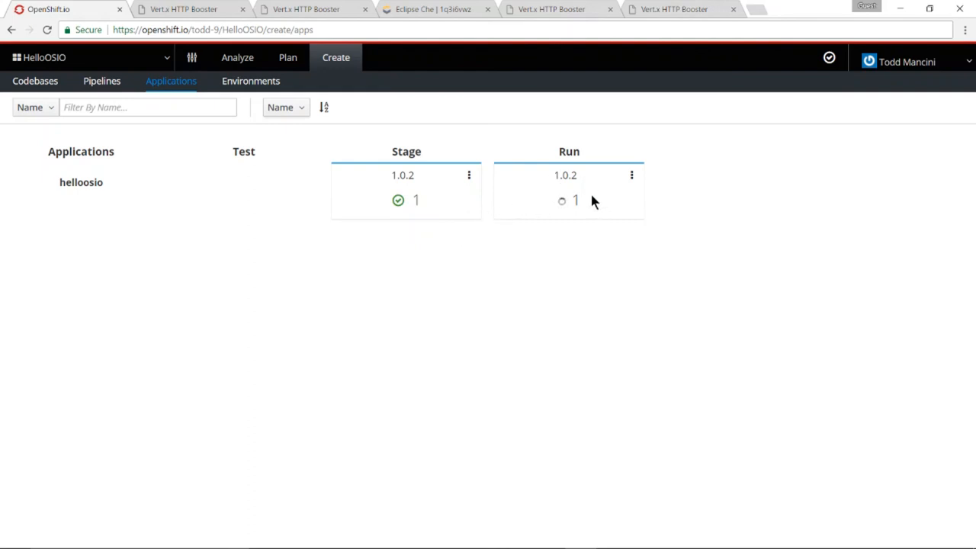
{"action": "mouse_move", "coordinate": [598, 253]}
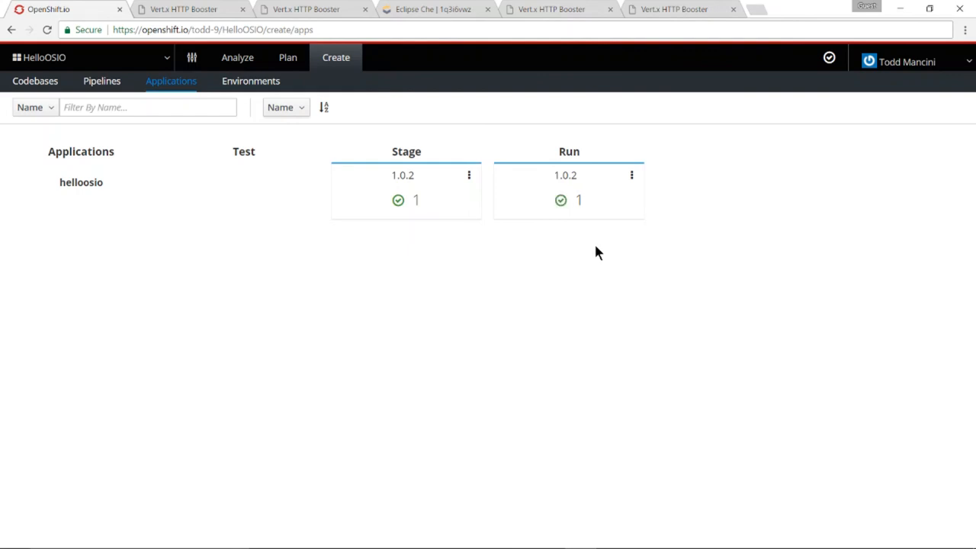
{"action": "mouse_move", "coordinate": [565, 176]}
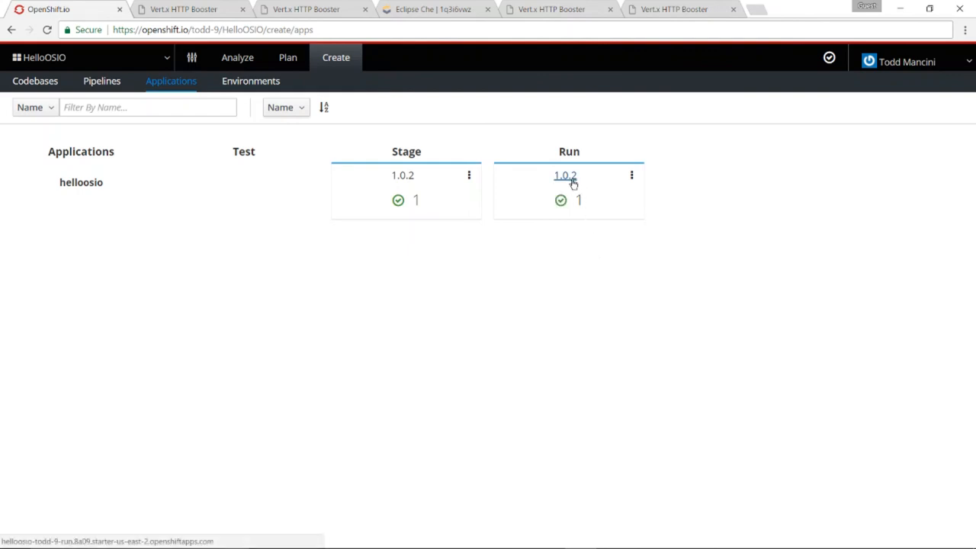
{"action": "left_click", "coordinate": [565, 176]}
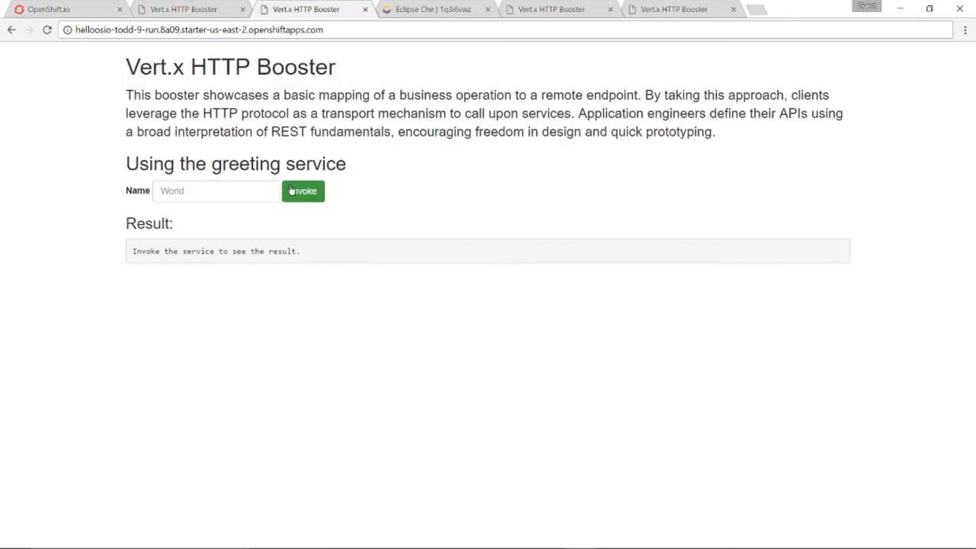
{"action": "left_click", "coordinate": [303, 190]}
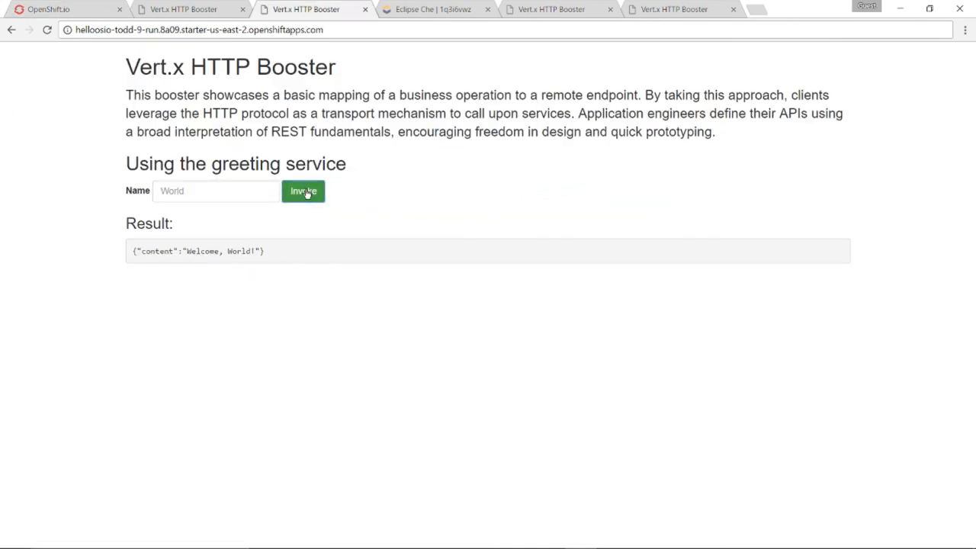